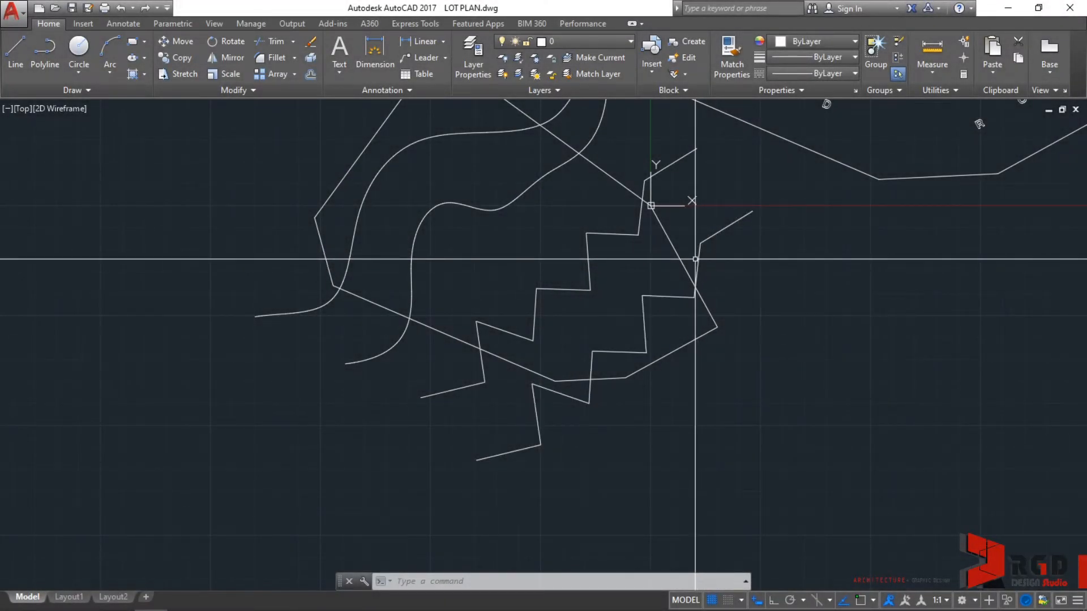
Step: Copy the zigzag polyline as an Array of 5 evenly spaced items along the diagonal
click(589, 350)
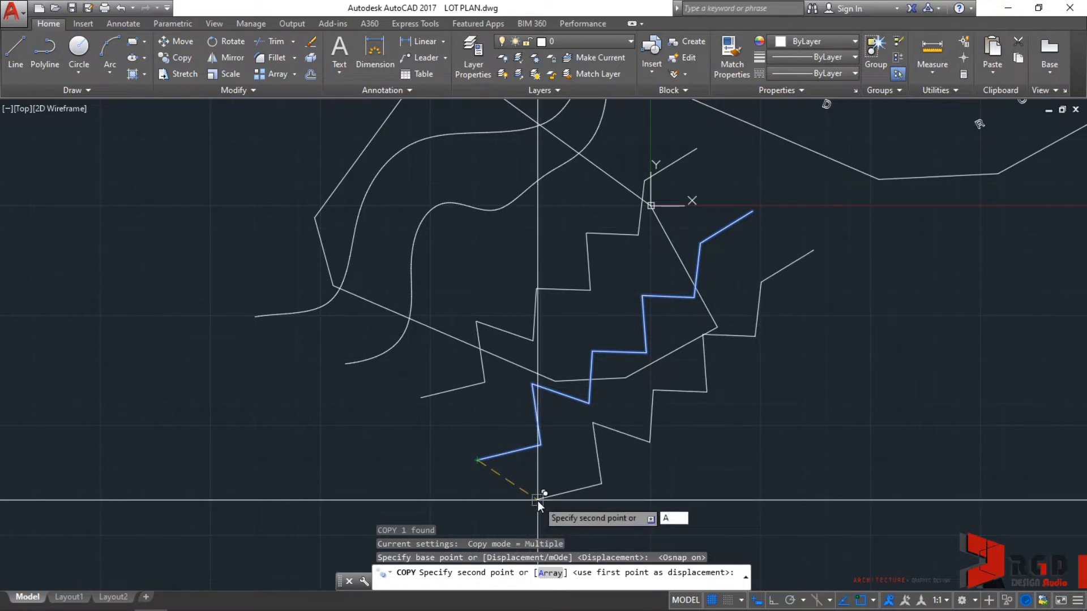
text(A)
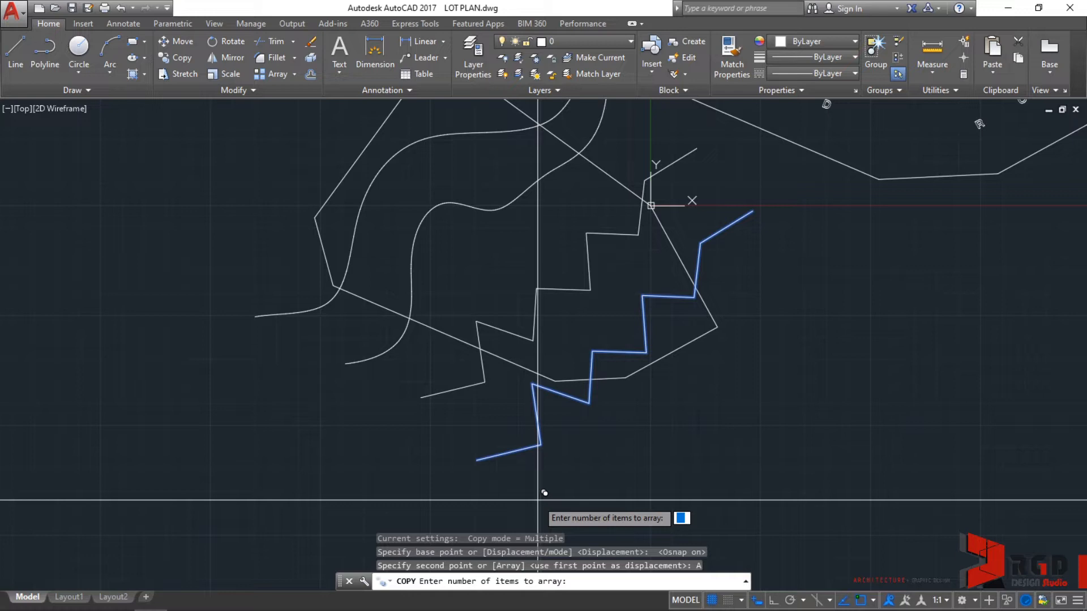
text(5)
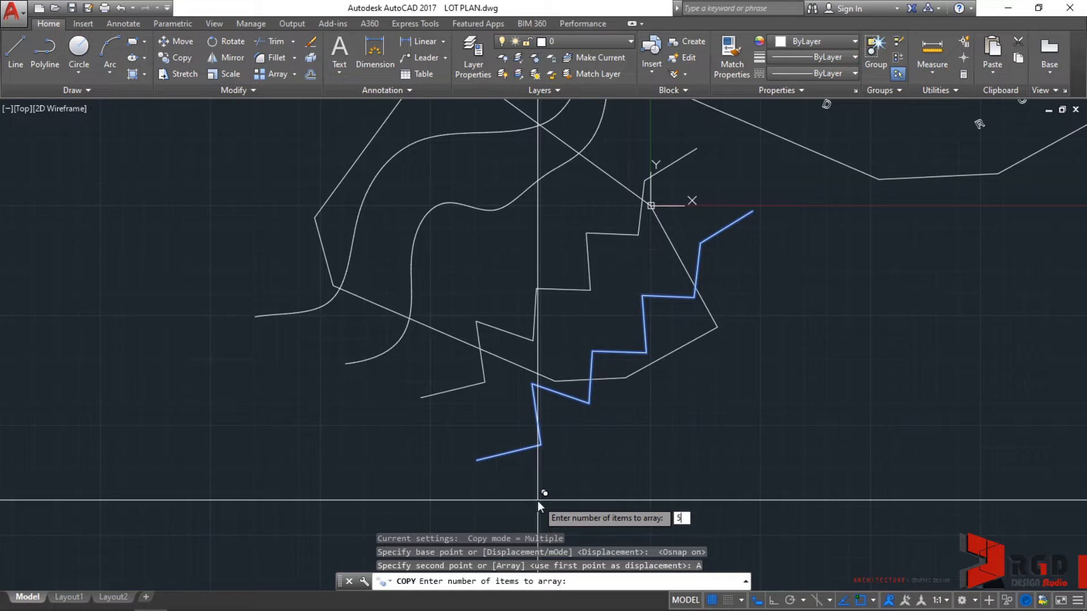
mouse_move(529, 461)
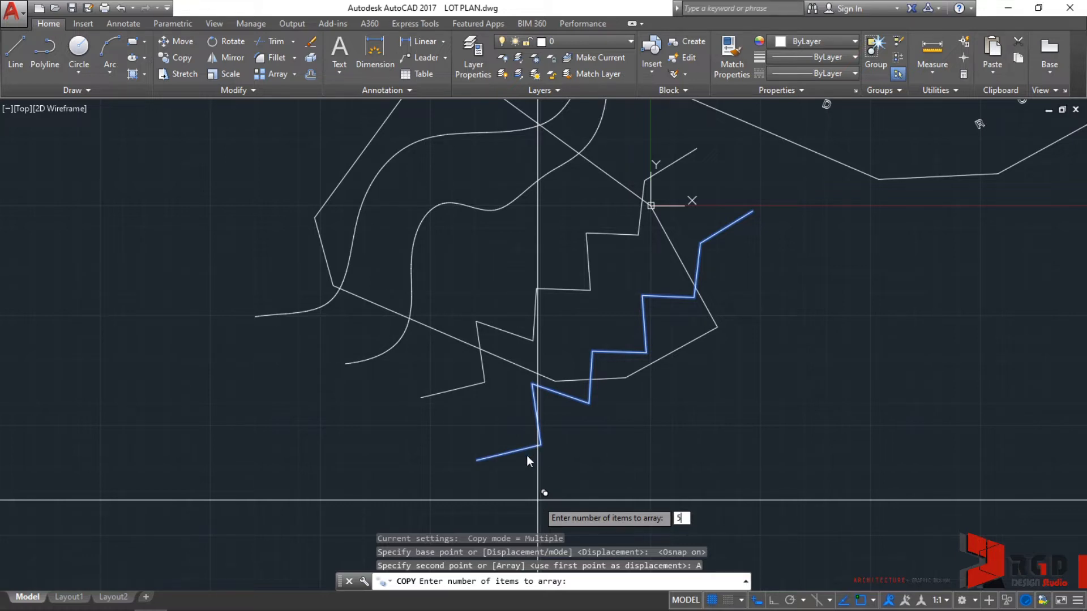
mouse_move(524, 467)
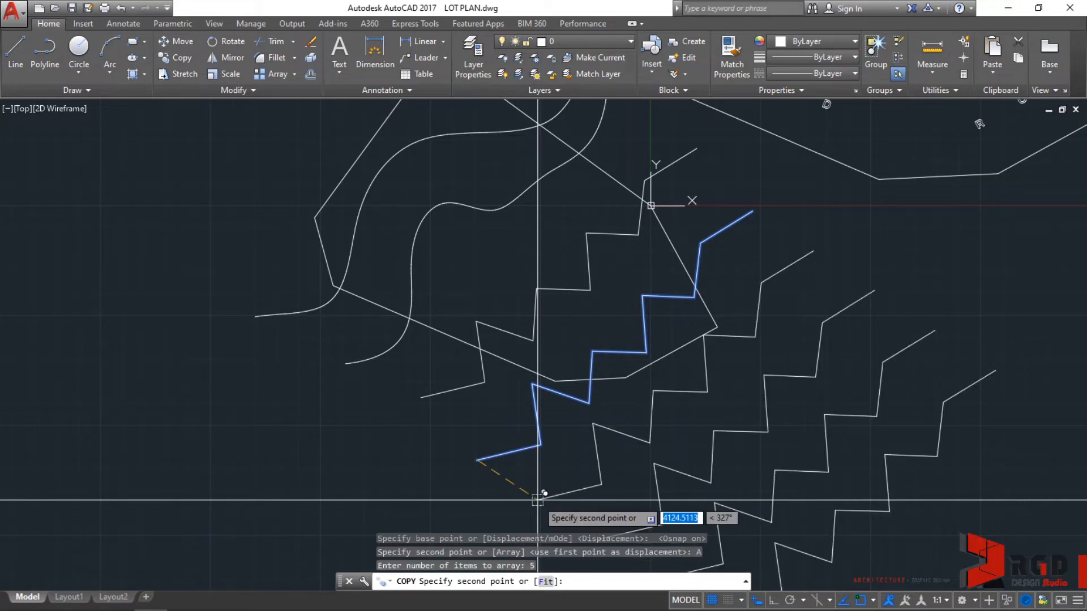
mouse_move(539, 487)
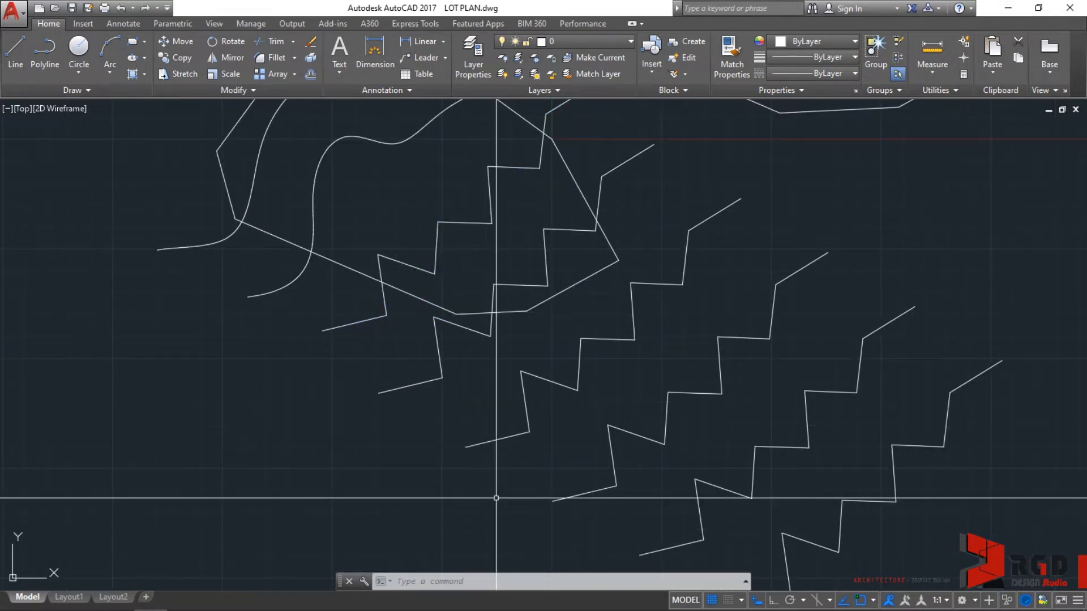
Step: Start SPL with CV method, degree 3, to trace the first zigzag's corners
text(SPL)
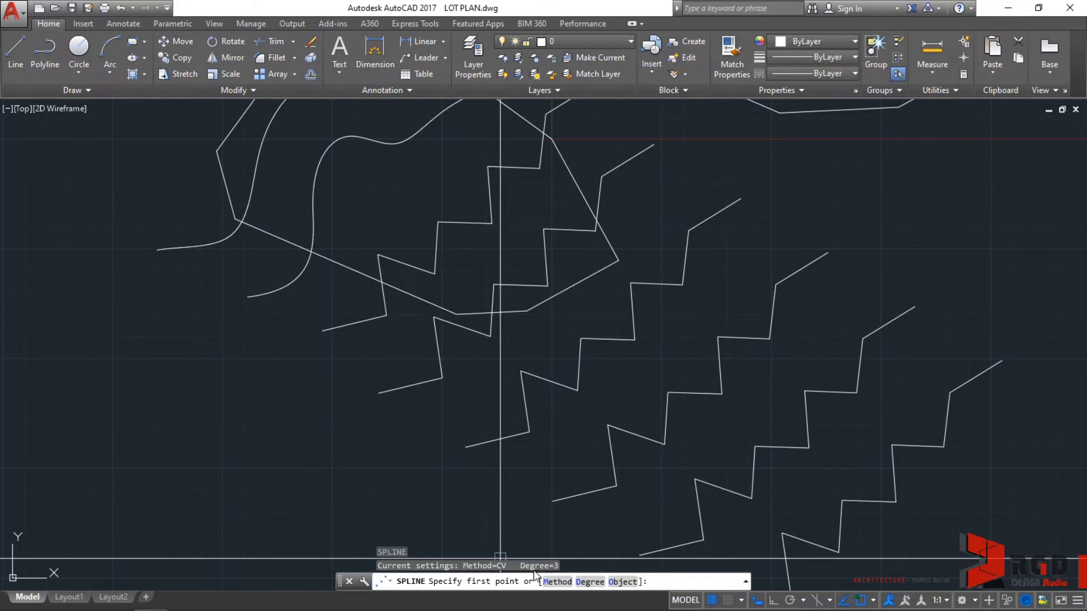
mouse_move(541, 575)
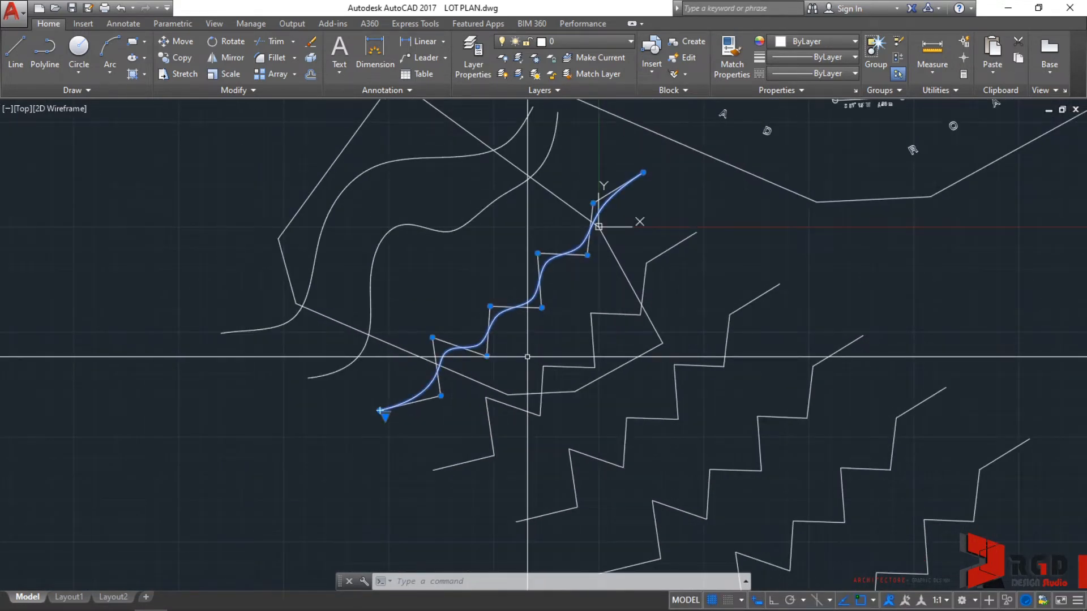
Step: Restart the spline at Degree 2 and place its points on the second zigzag's corners
key(Escape)
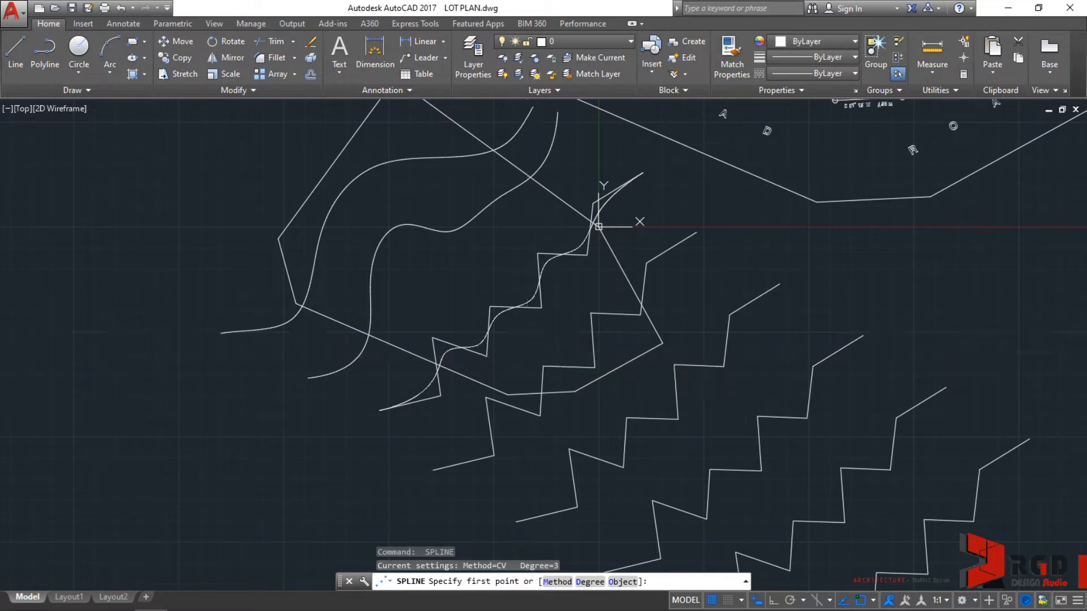
text(D)
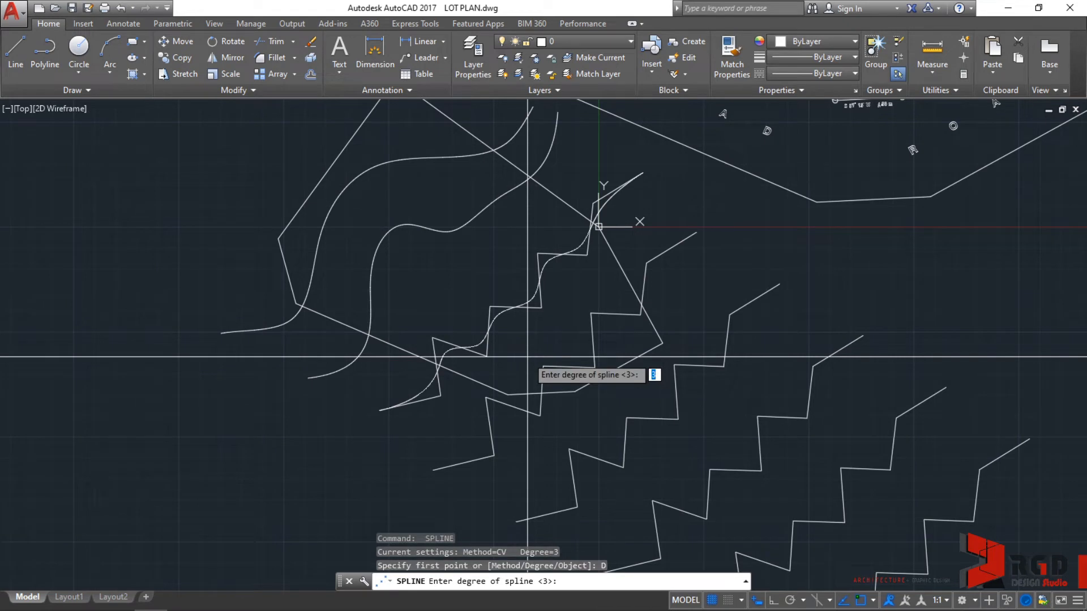
text(2)
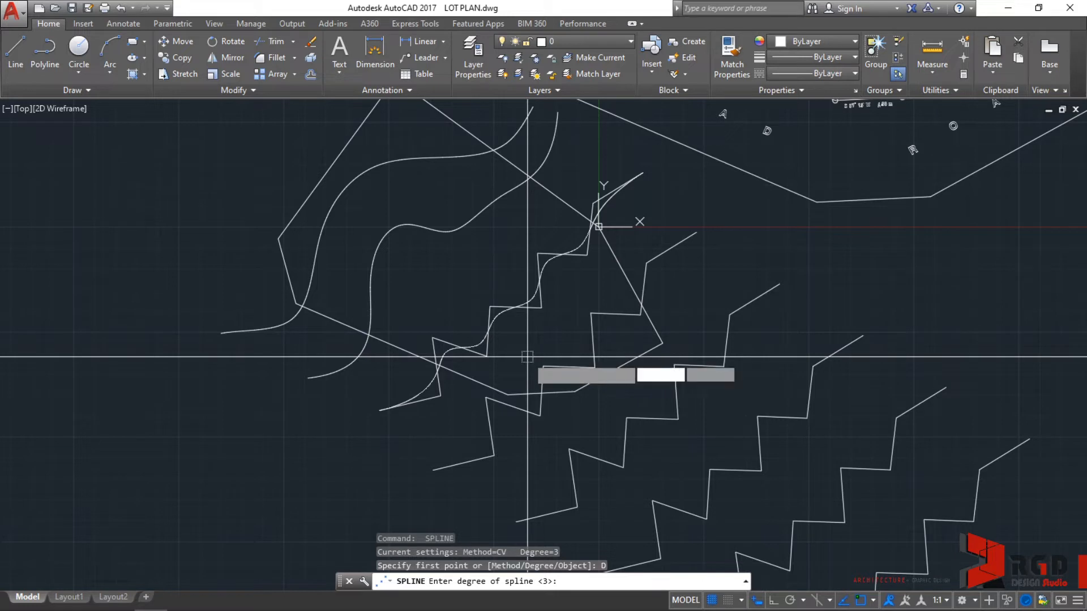
text(2)
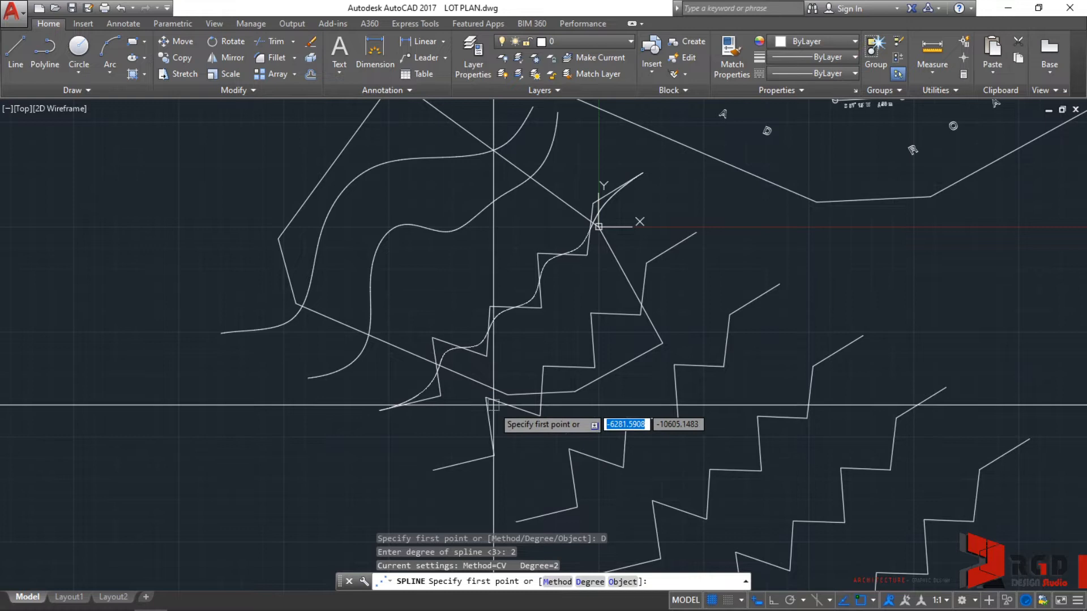
mouse_move(548, 372)
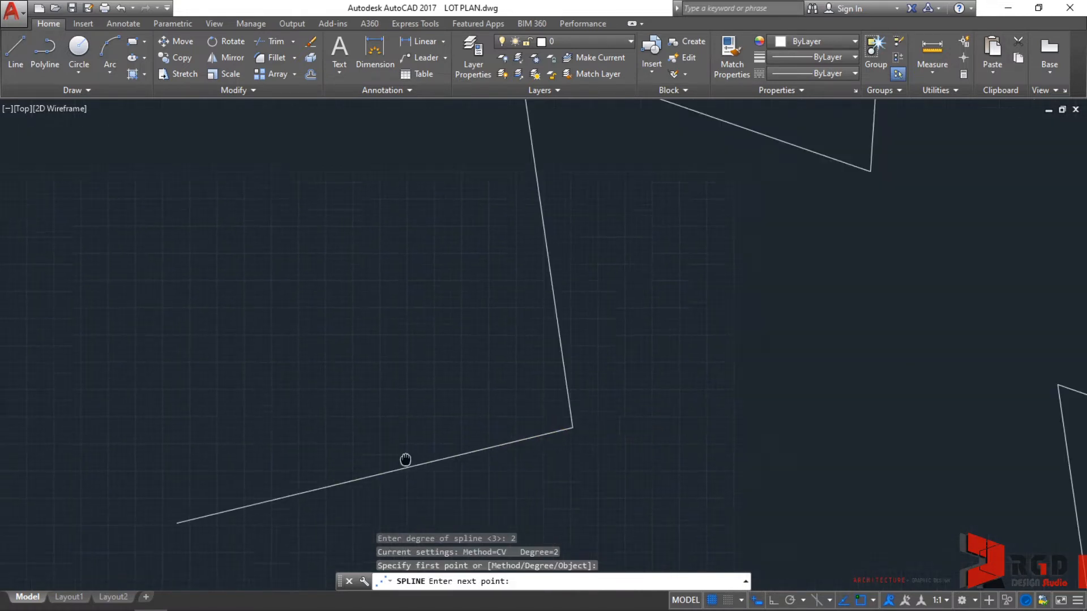
click(537, 439)
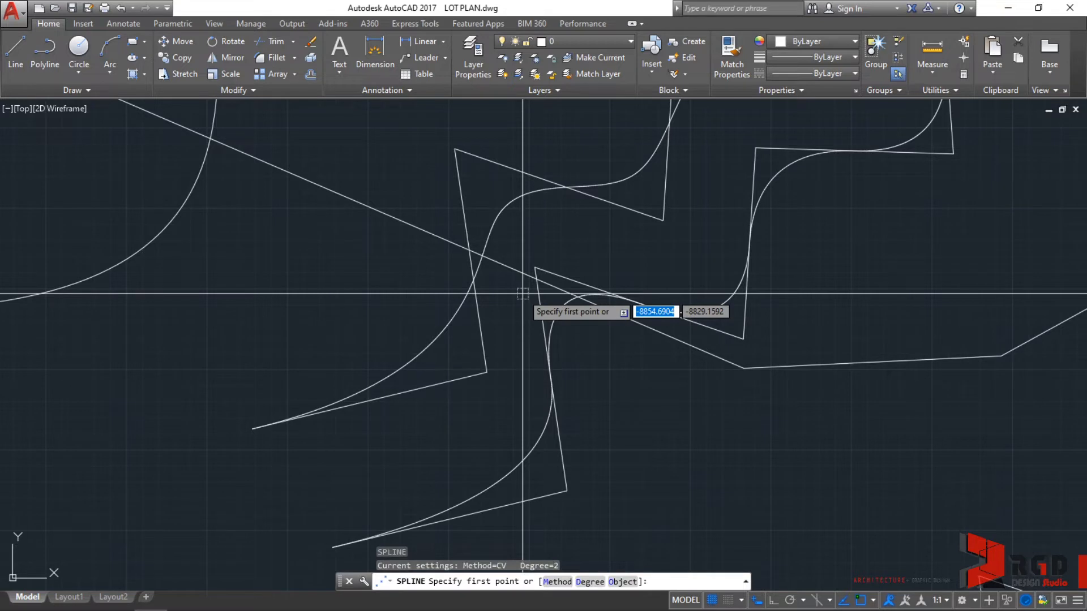
Step: Set the spline Degree to 10 for a nearly straight trace over the third zigzag
text(D)
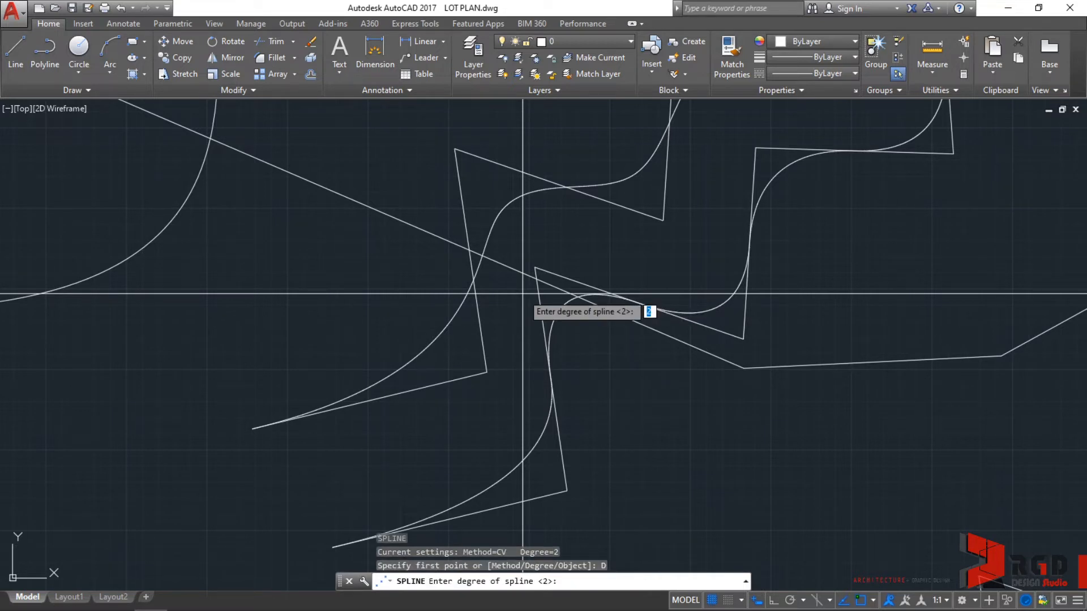
text(10)
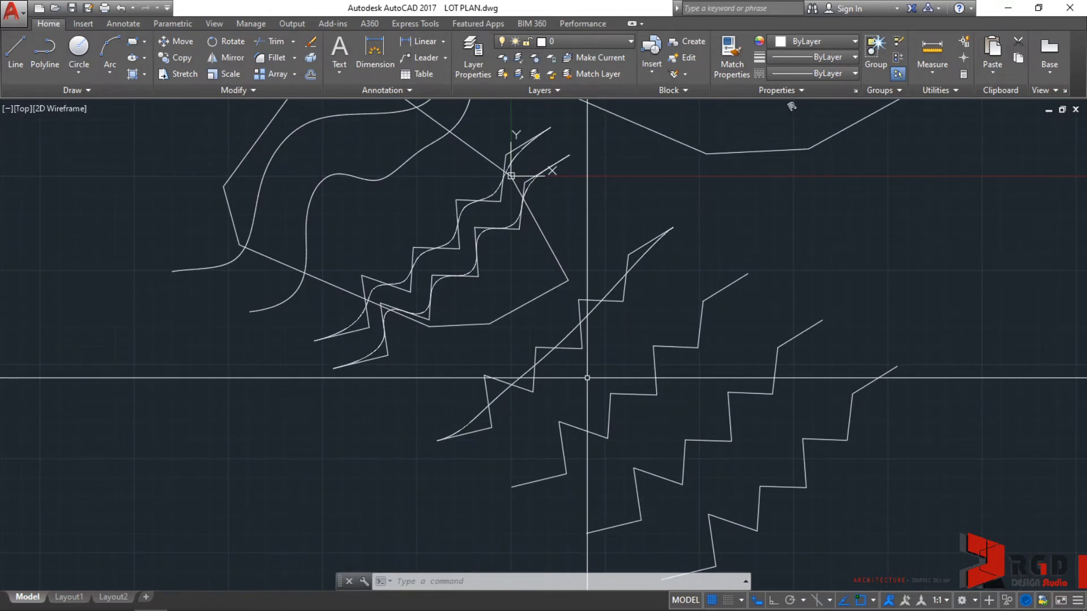
Step: Draw a Fit-method spline with Chord knots through the middle zigzag's corners
text(SPL)
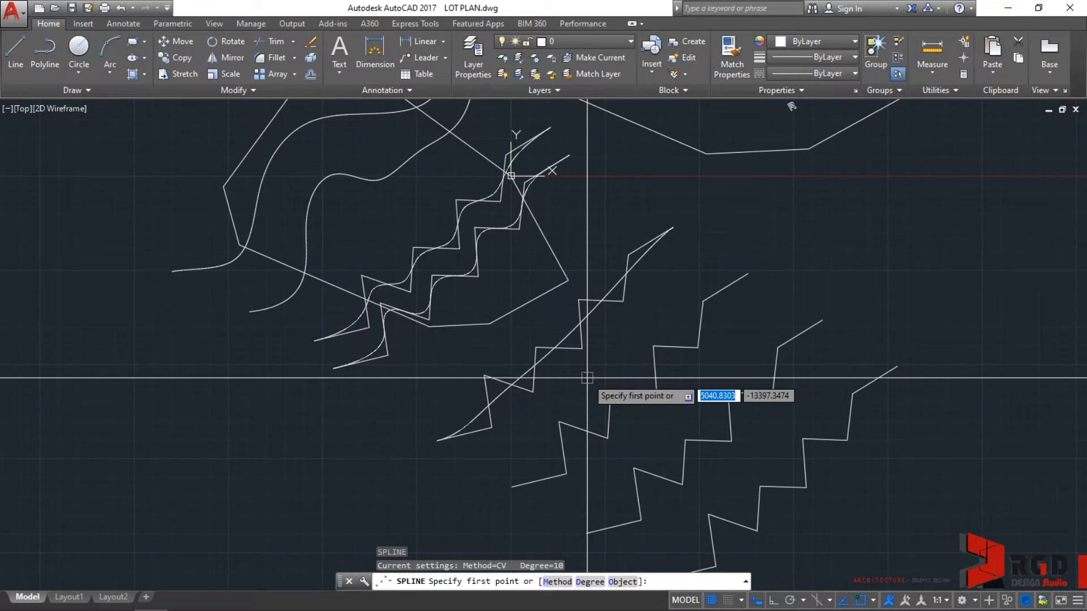
text(M)
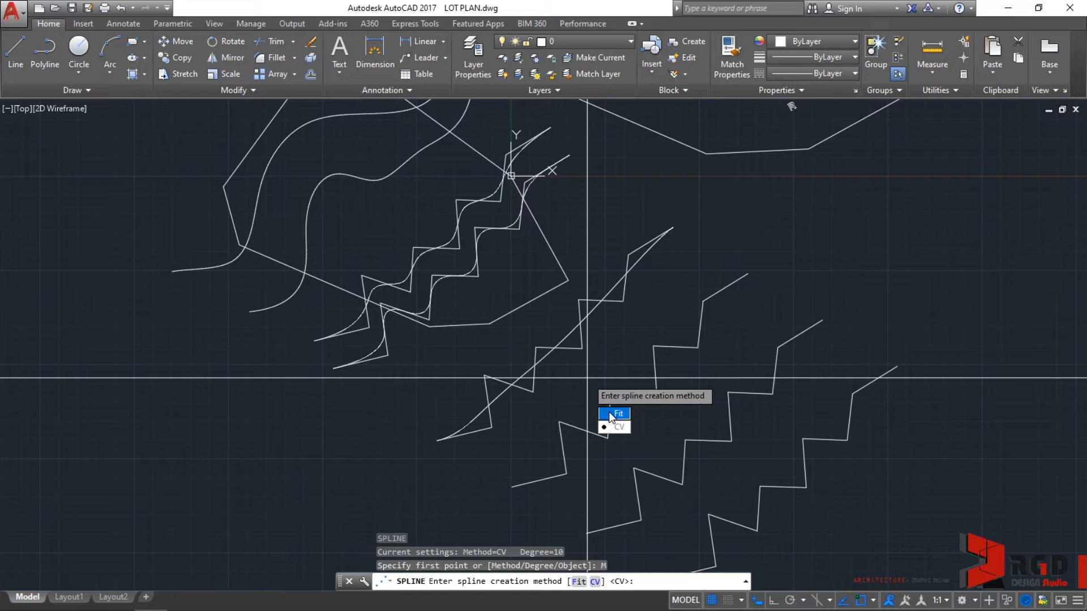
click(615, 415)
text(K)
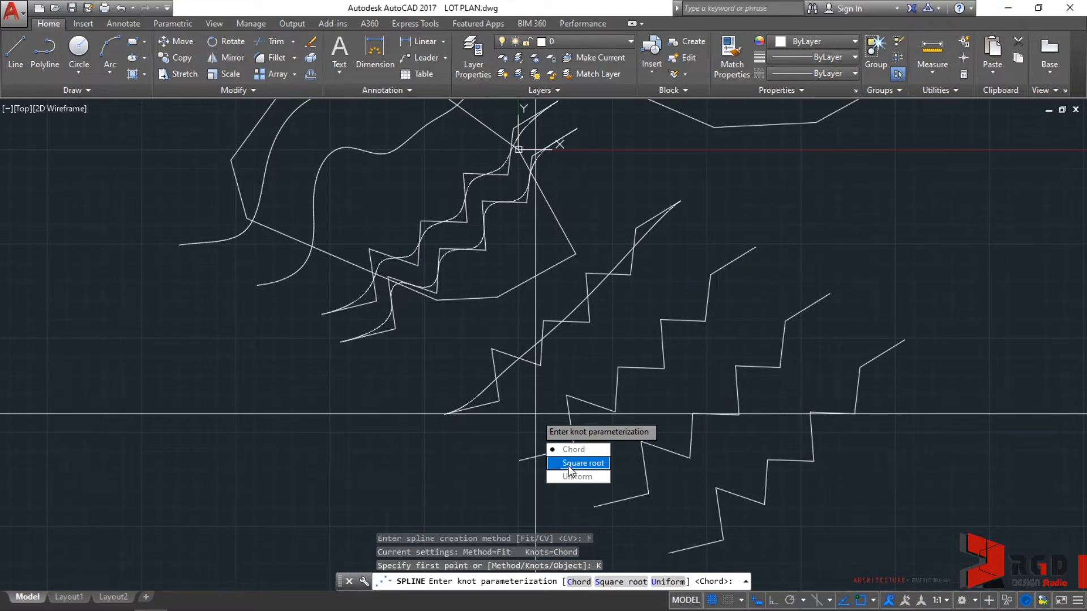
mouse_move(577, 477)
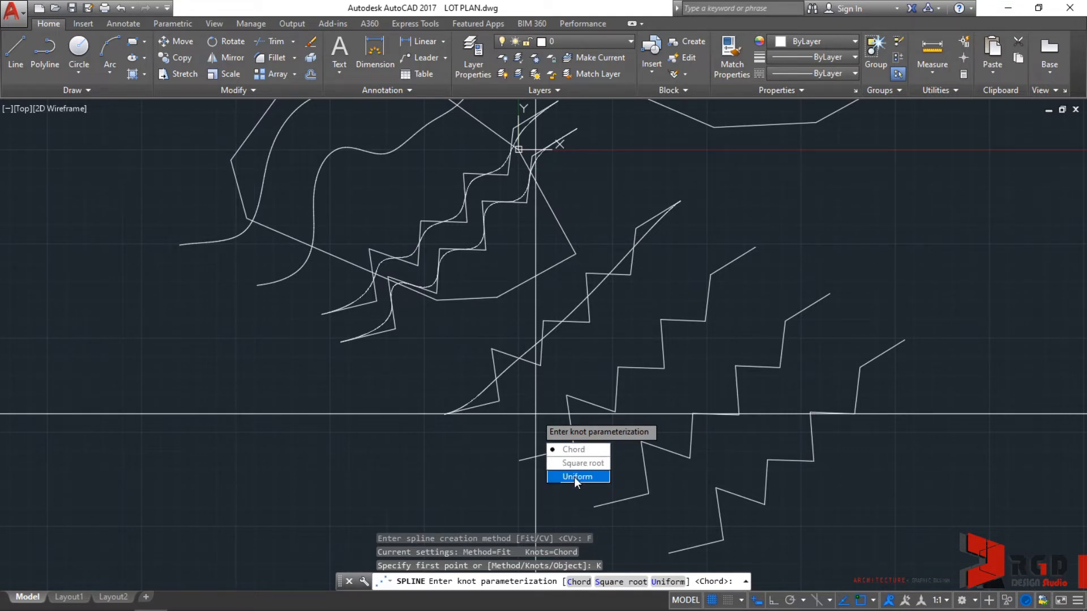
mouse_move(583, 464)
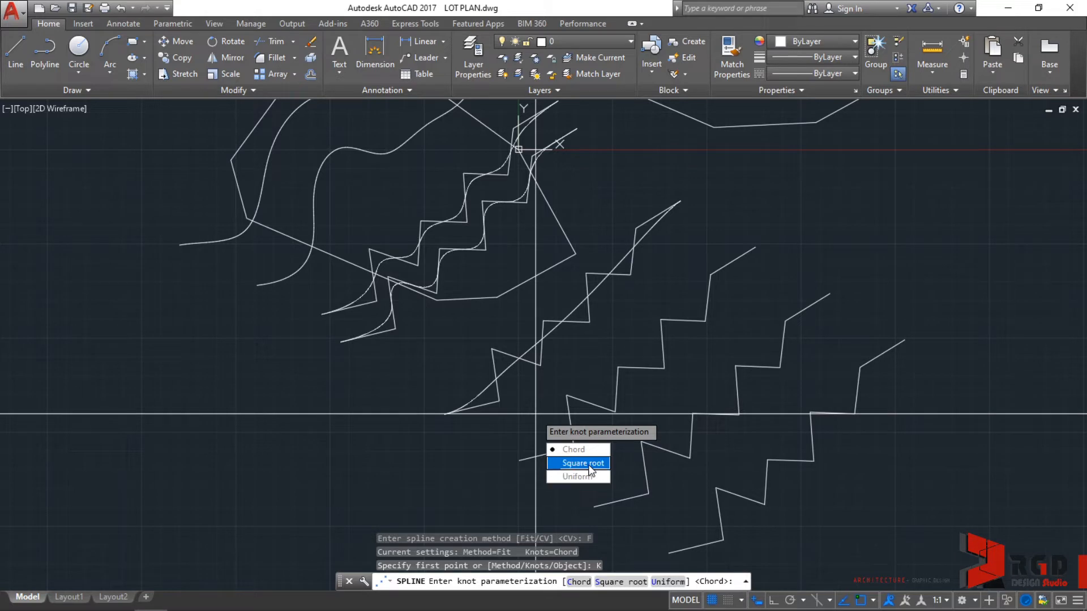
mouse_move(578, 477)
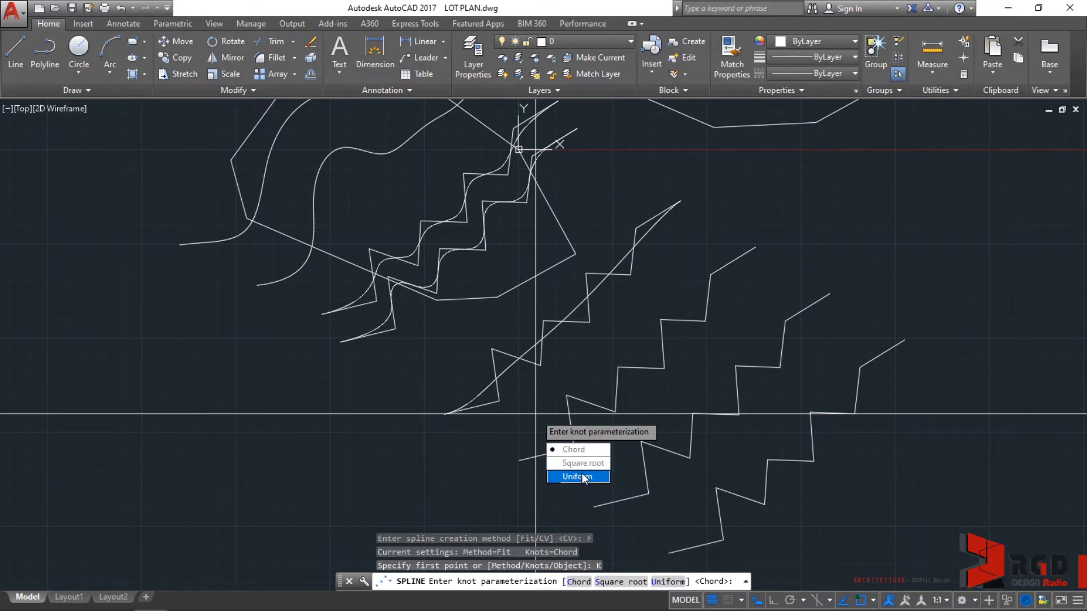
mouse_move(575, 450)
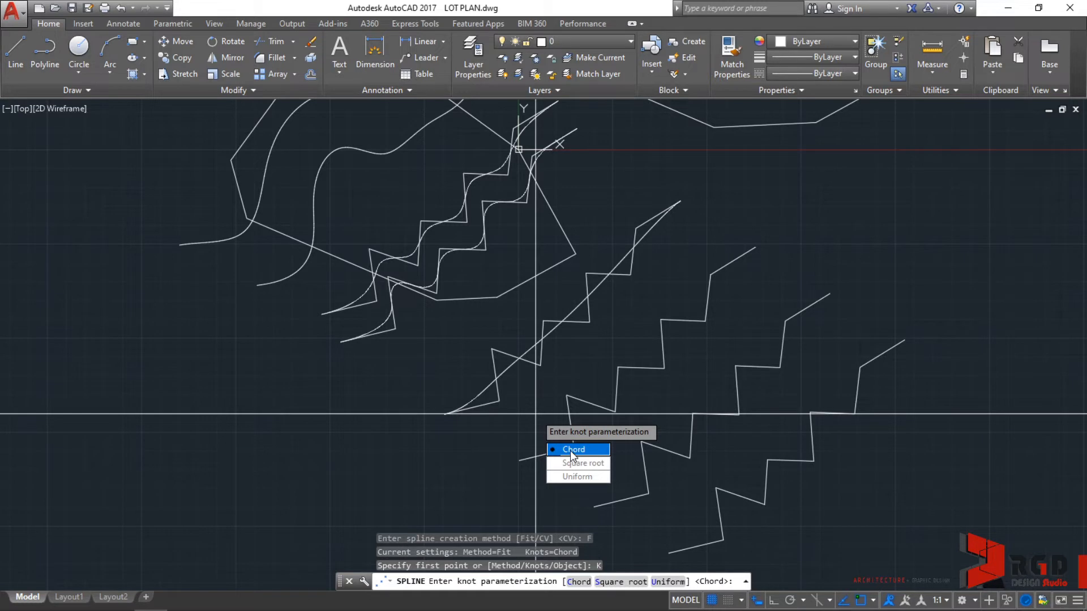
click(574, 449)
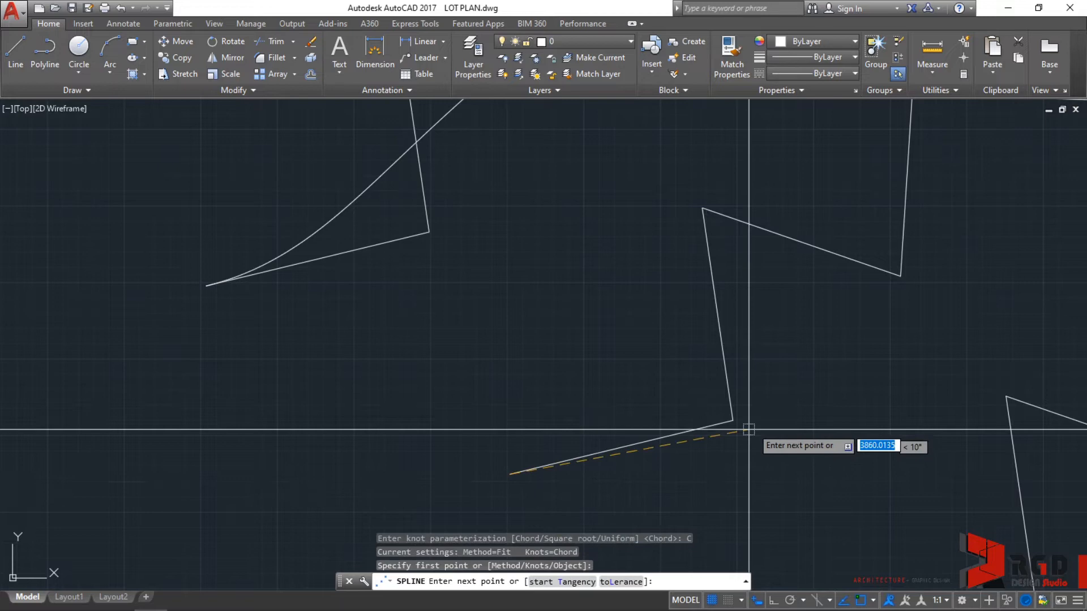
click(703, 212)
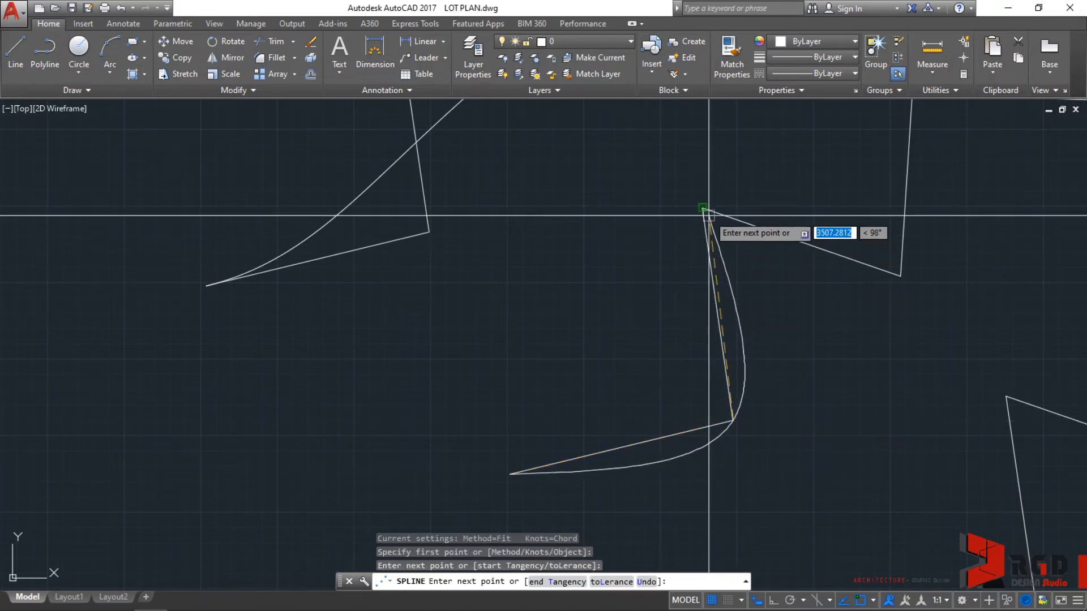
click(922, 242)
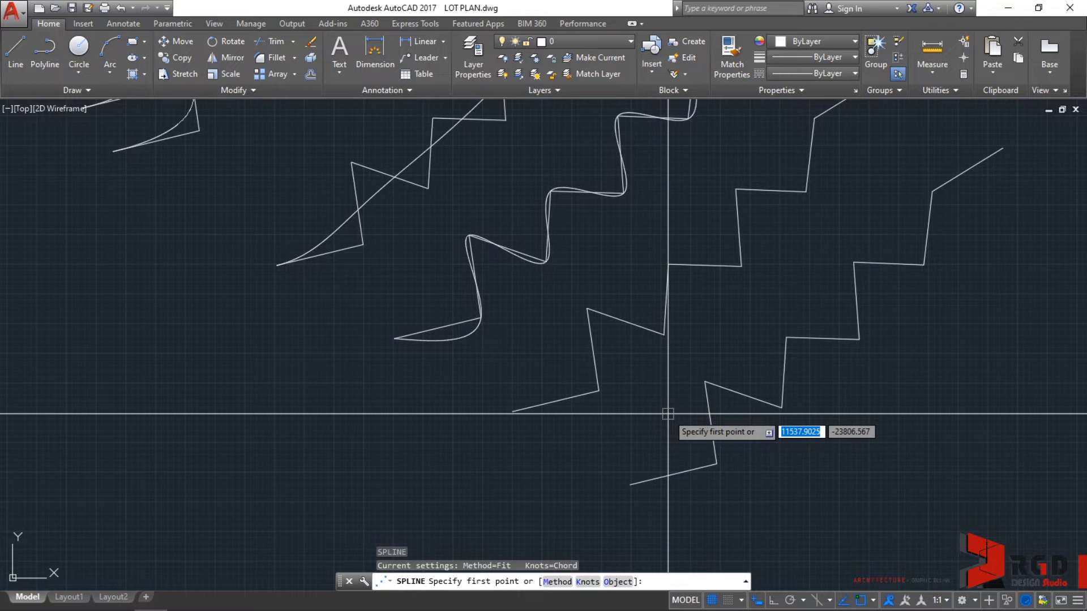
Step: Set the spline Knots to Square root before tracing the next zigzag
text(K)
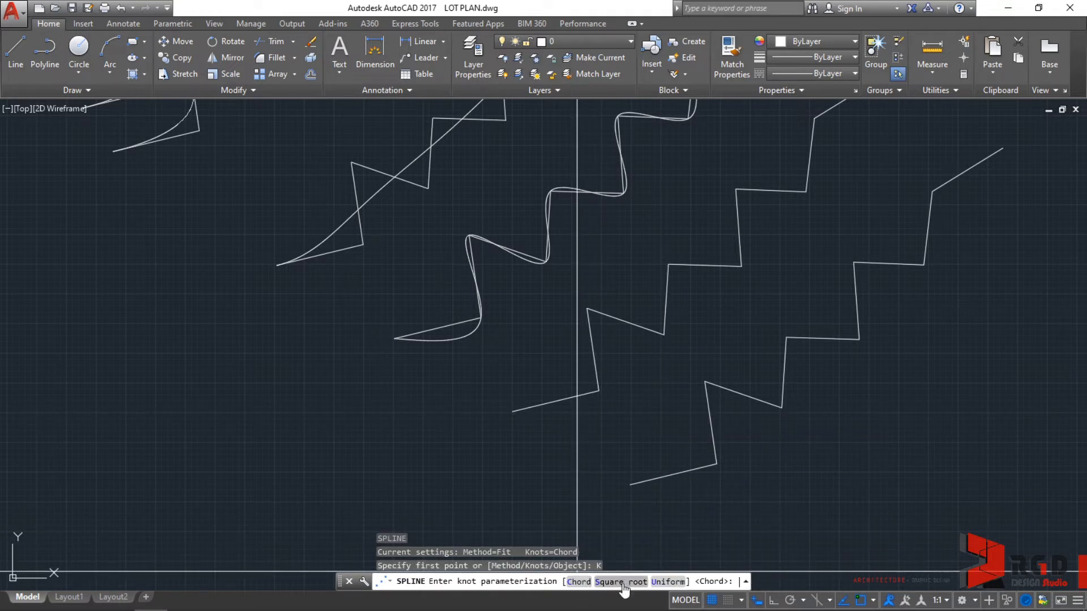
click(619, 582)
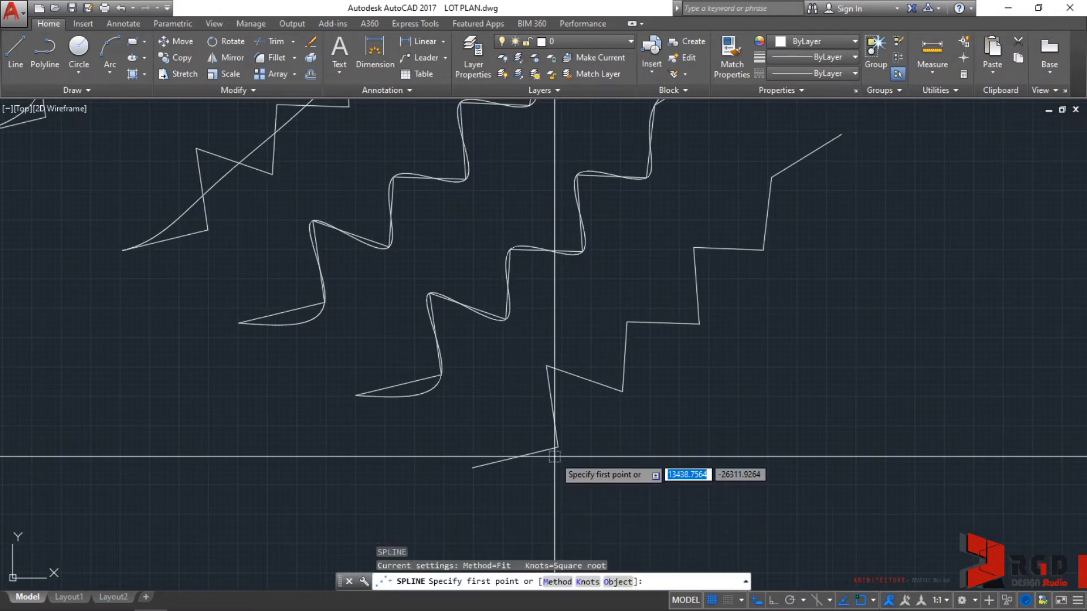
Step: Set the spline Knots to Uniform before tracing the right-hand zigzag
text(K)
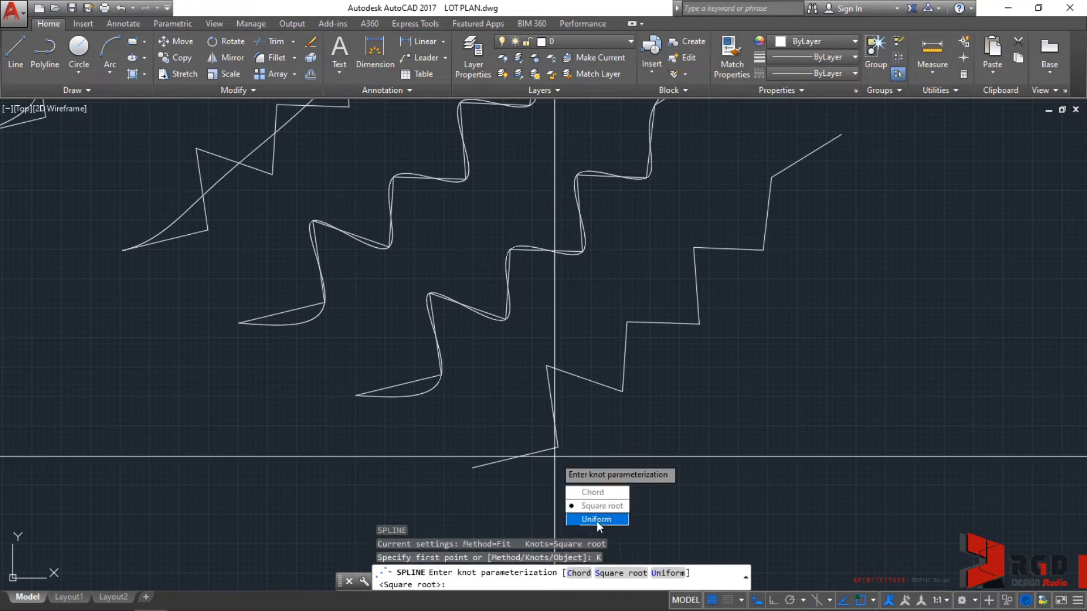
click(597, 520)
text(M)
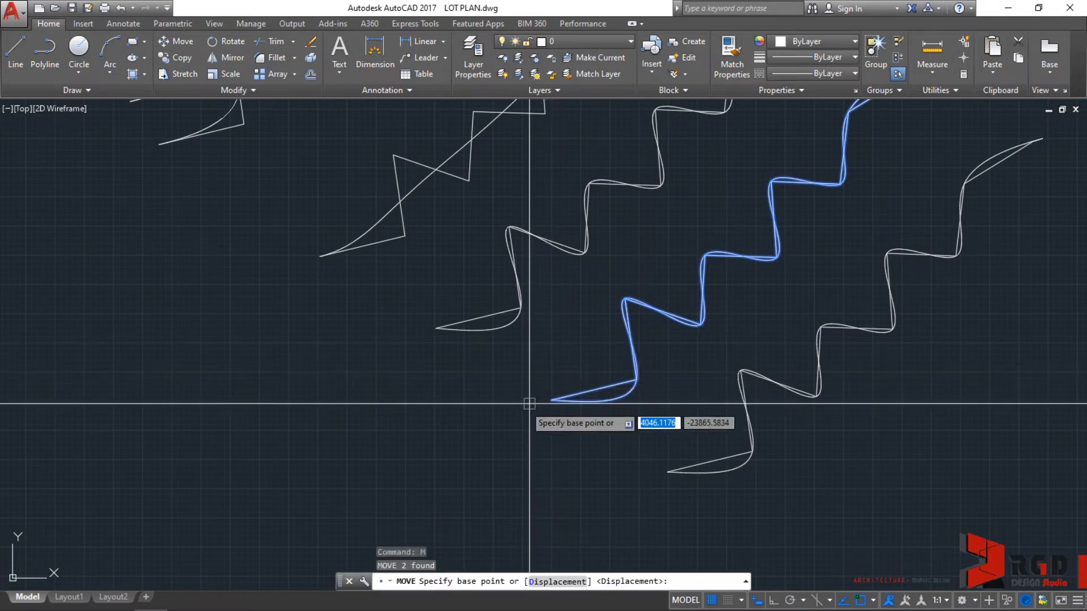
Step: Move the uniform-knot zigzag and spline over another traced zigzag and pan to compare curves
click(530, 404)
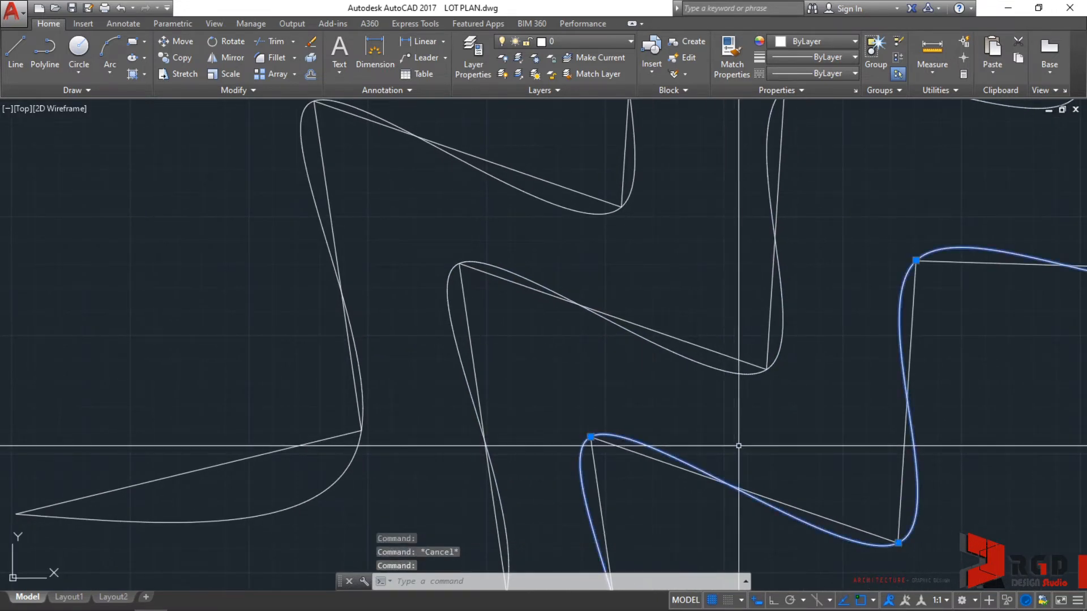
key(Escape)
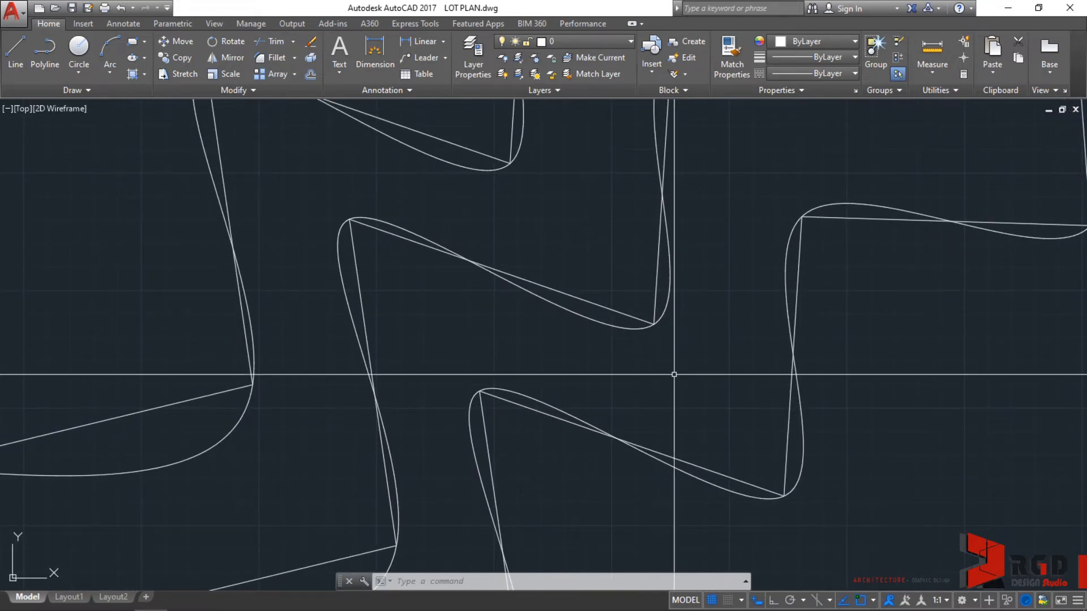
drag(673, 375, 566, 350)
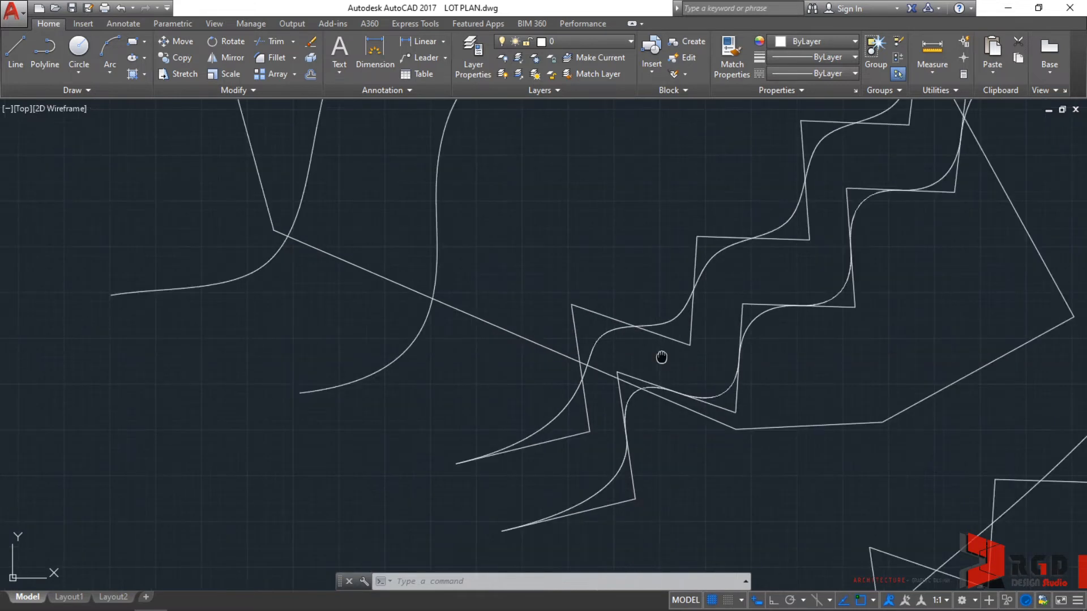
click(660, 357)
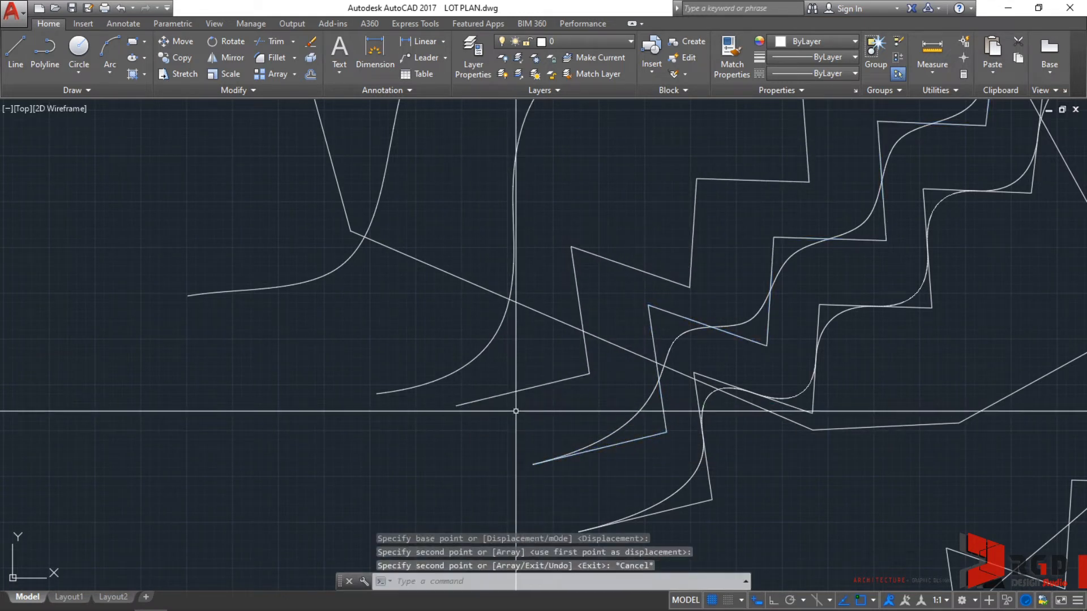
text(SPL)
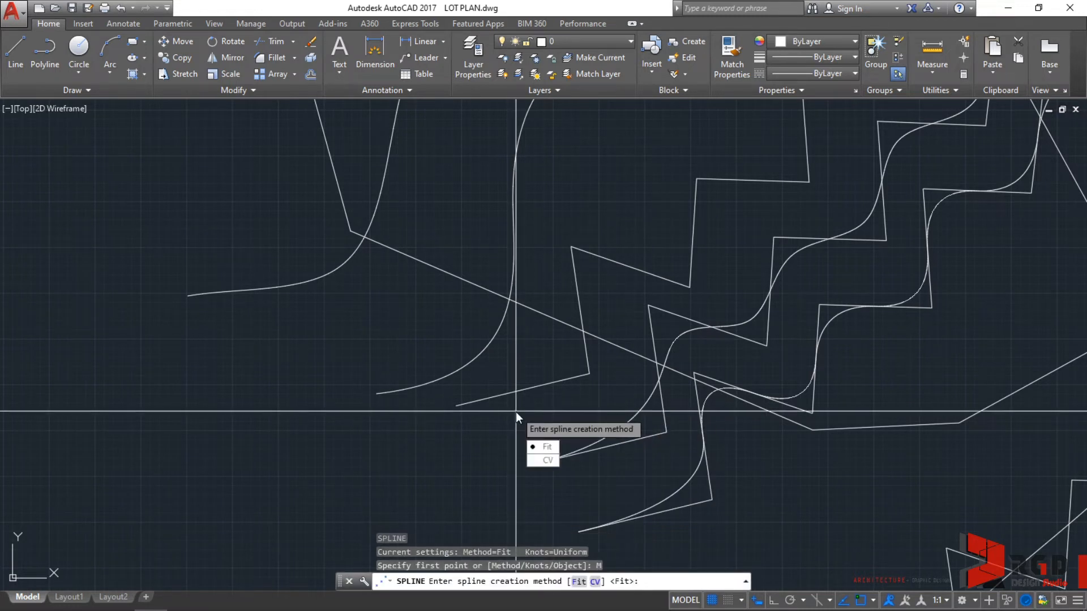
Step: Switch the spline to the CV method with Degree 1 to follow the zigzag's straight segments
click(548, 461)
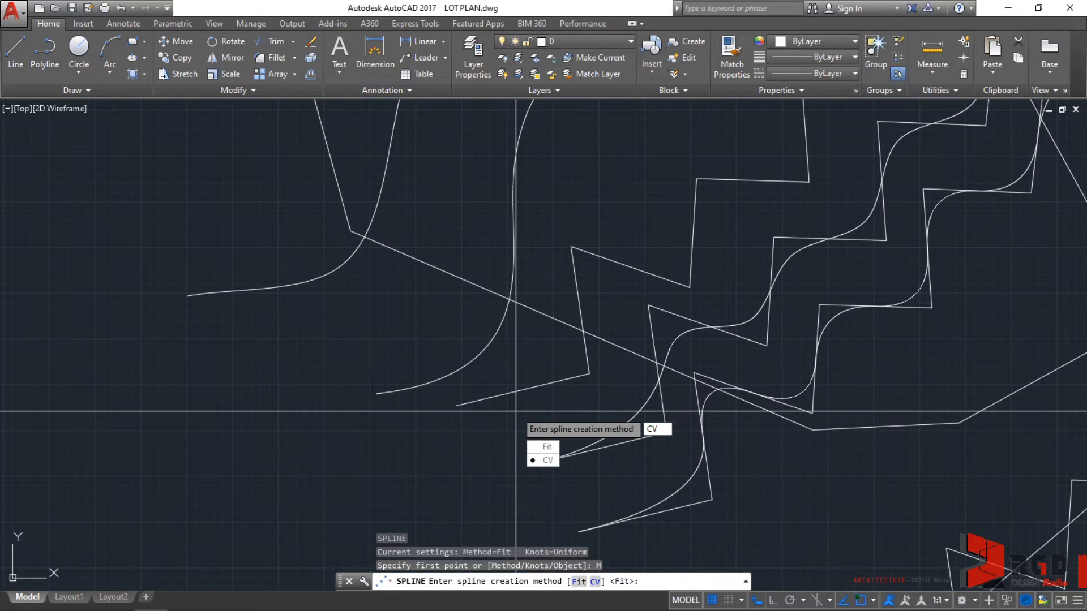
click(548, 461)
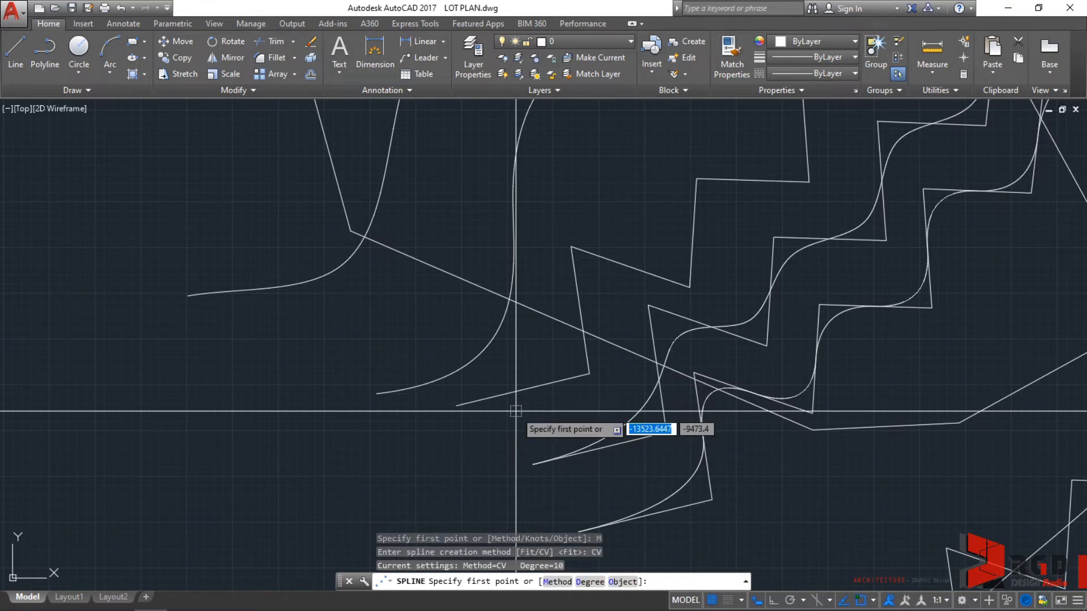
text(D)
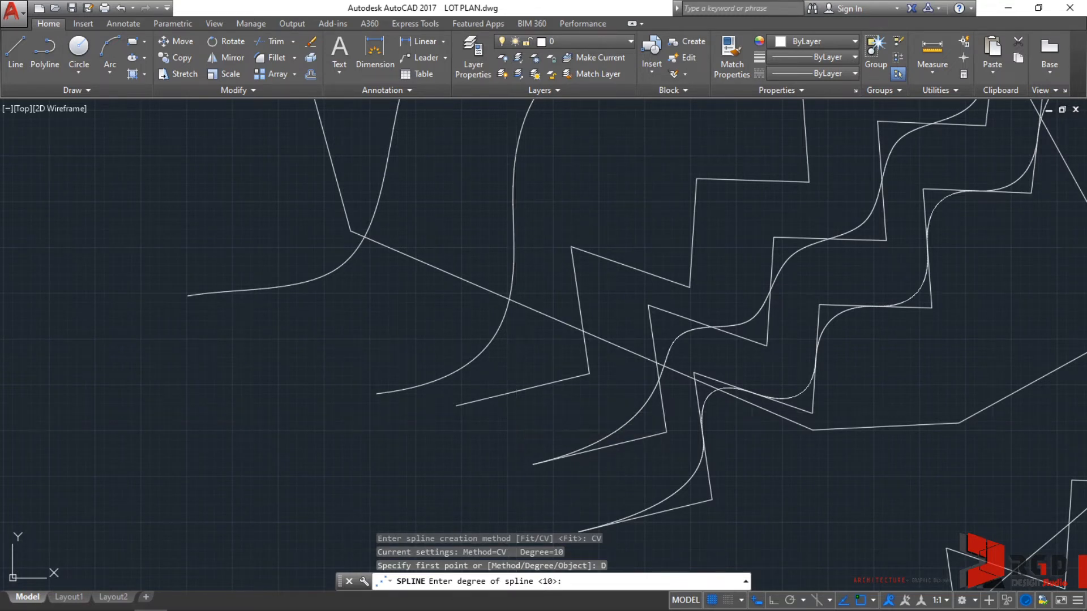
text(1)
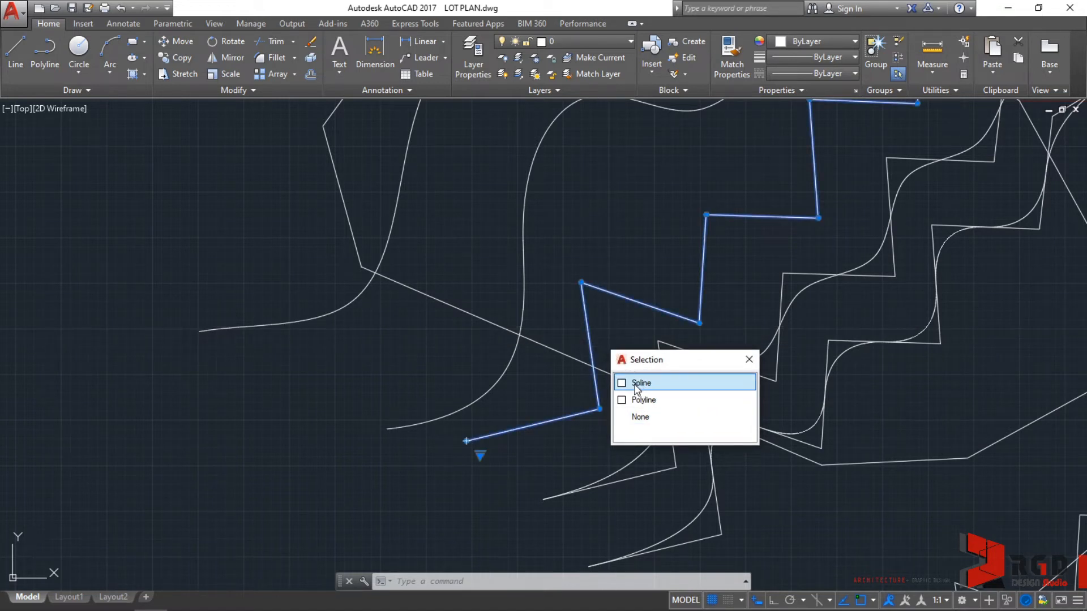
Step: Pick the spline from the overlapping objects, show its control vertices and select it for the move
click(481, 457)
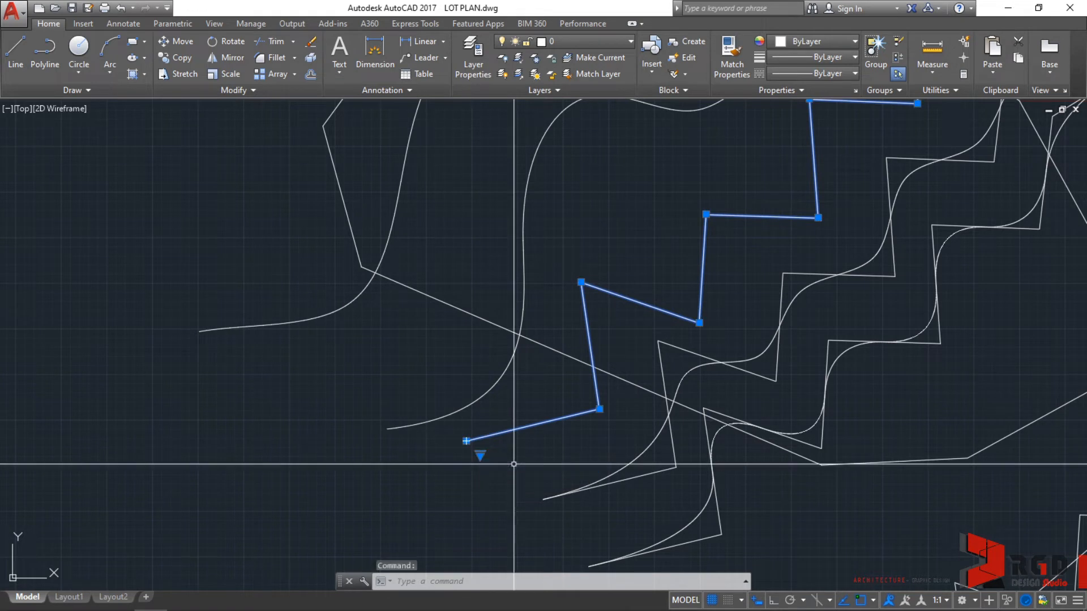
click(479, 456)
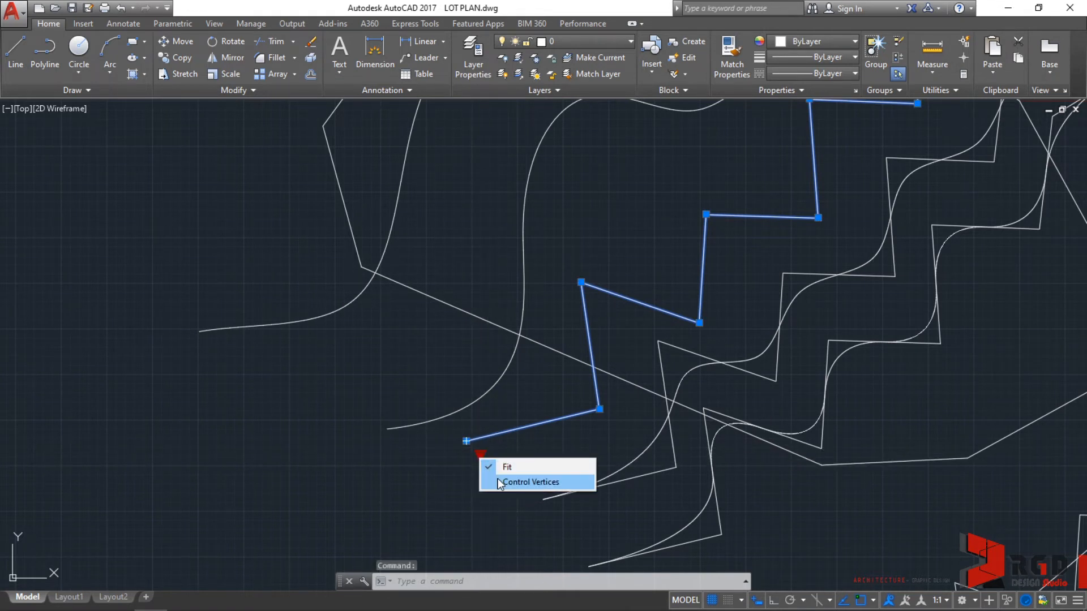
click(532, 483)
text(M)
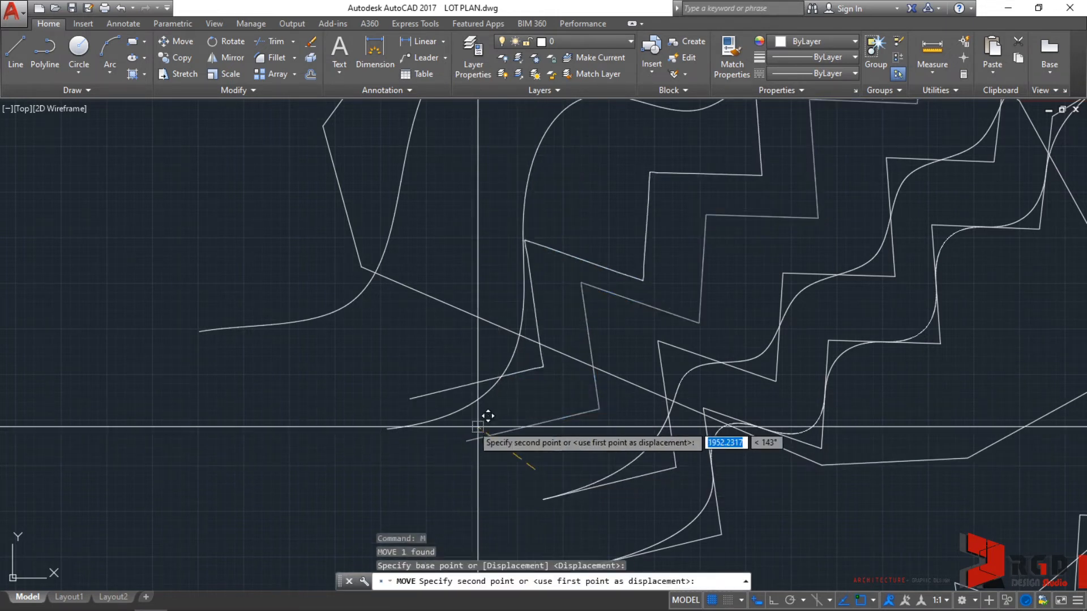
key(Escape)
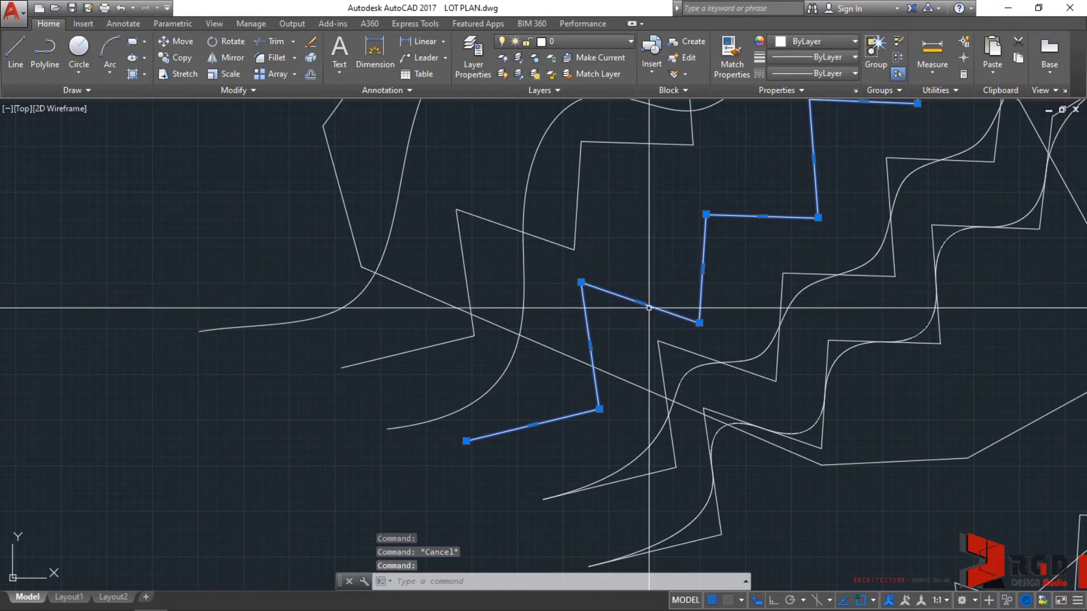
mouse_move(605, 274)
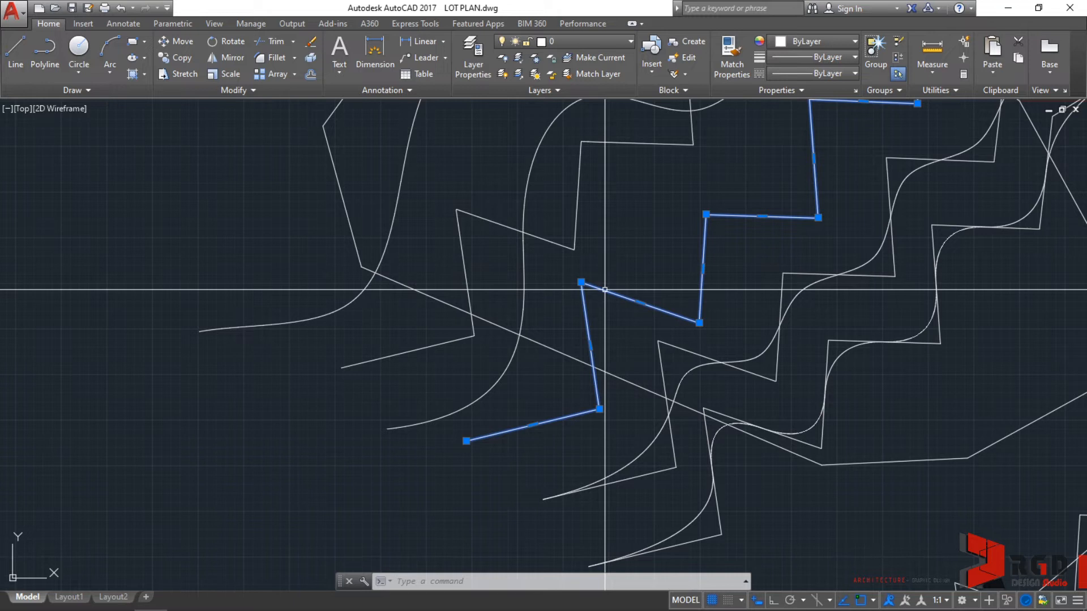
Step: Spline-fit the zigzag polyline into a smooth curve via the Polyline context menu
right_click(605, 293)
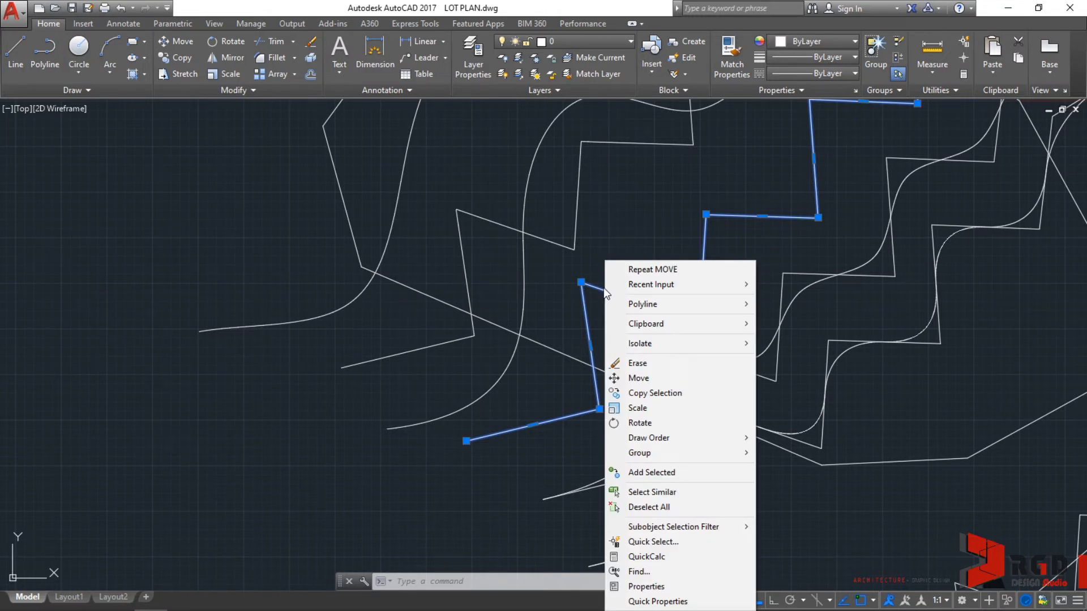
mouse_move(665, 308)
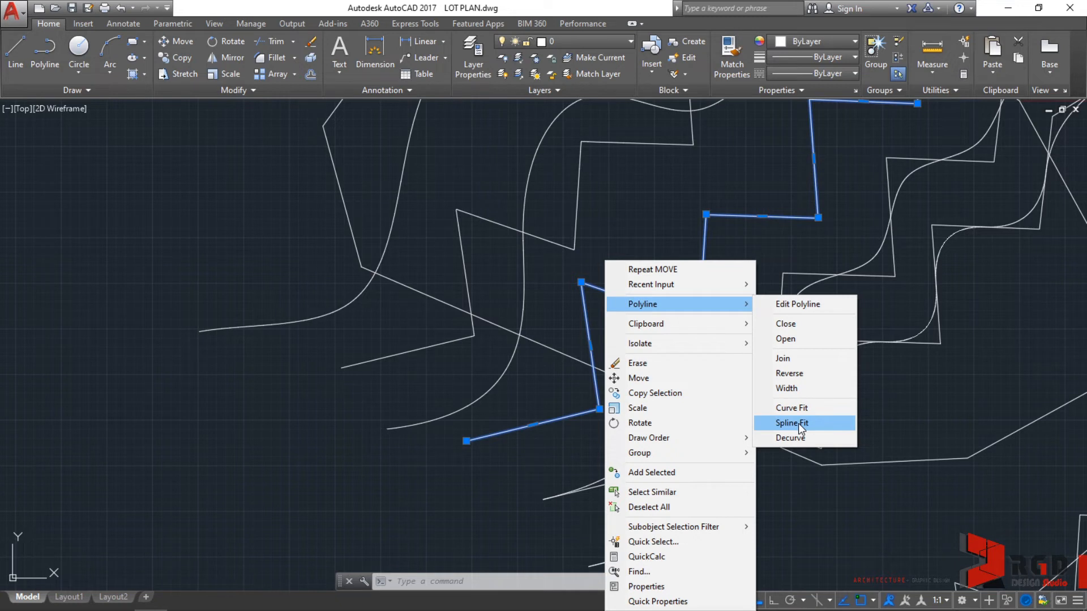
click(791, 422)
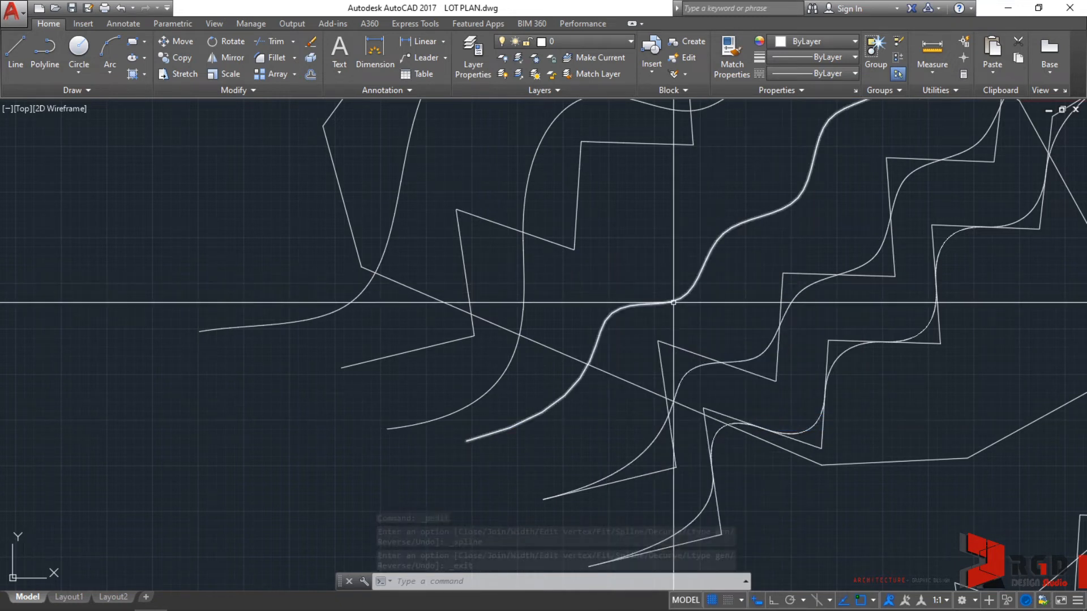
right_click(683, 301)
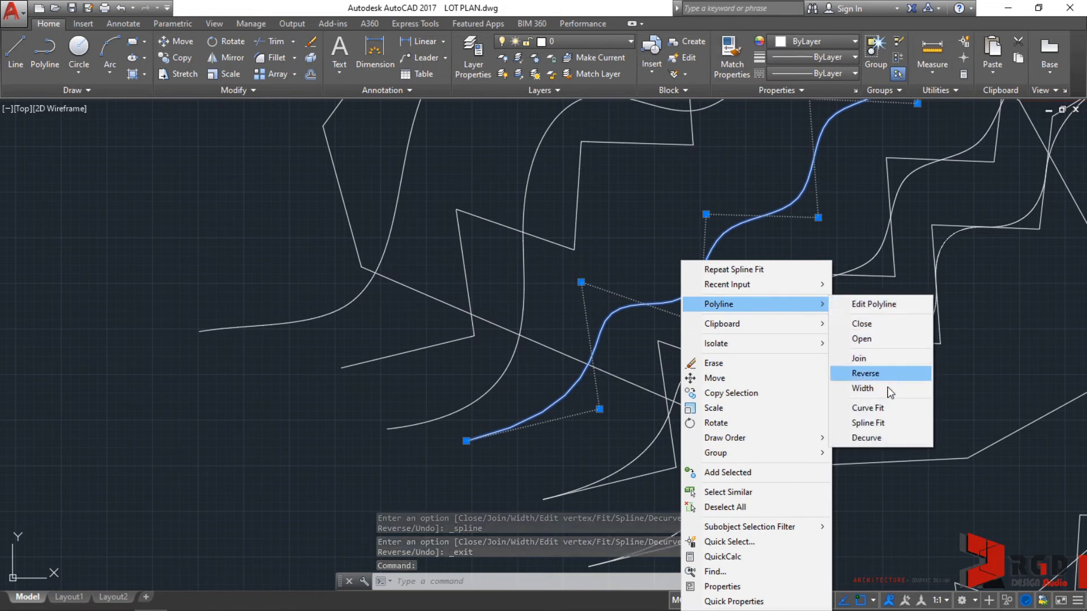
mouse_move(881, 439)
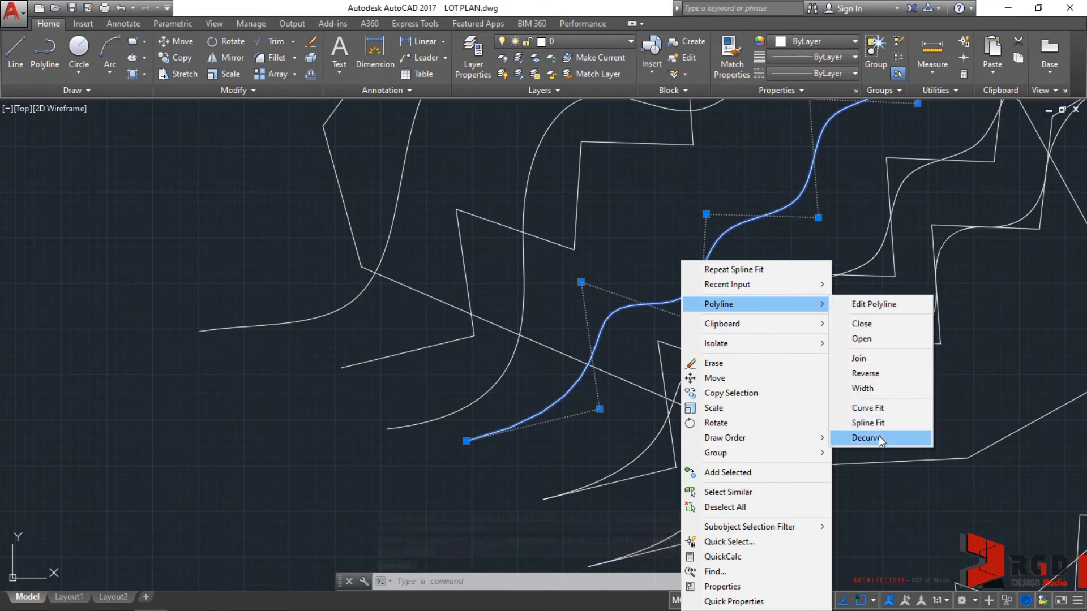
Step: Reselect the polyline, spline-fit it again, then decurve it back to straight zigzag segments
click(864, 439)
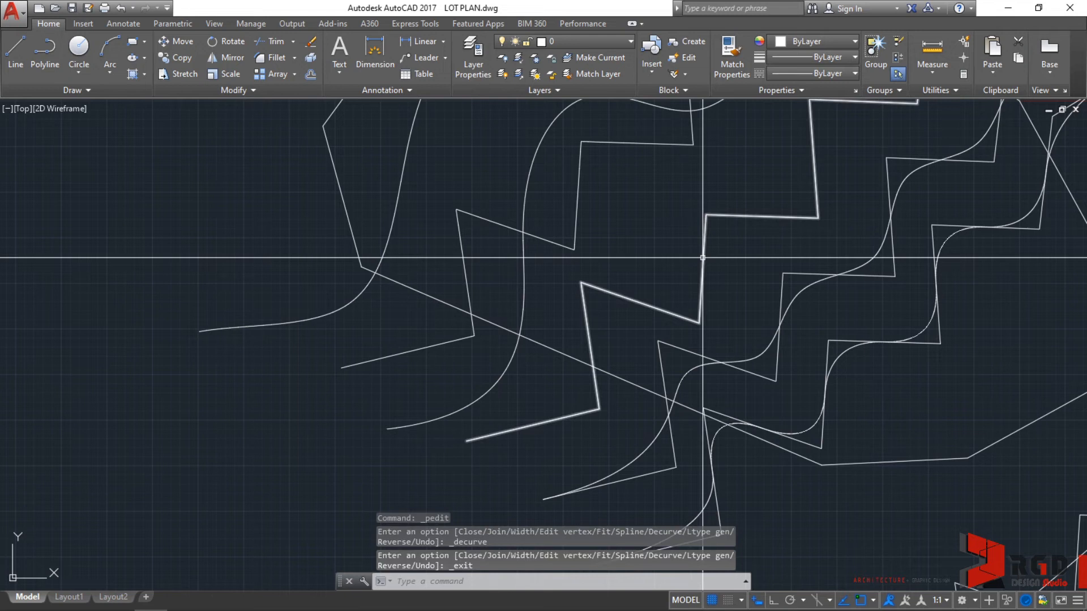
right_click(702, 259)
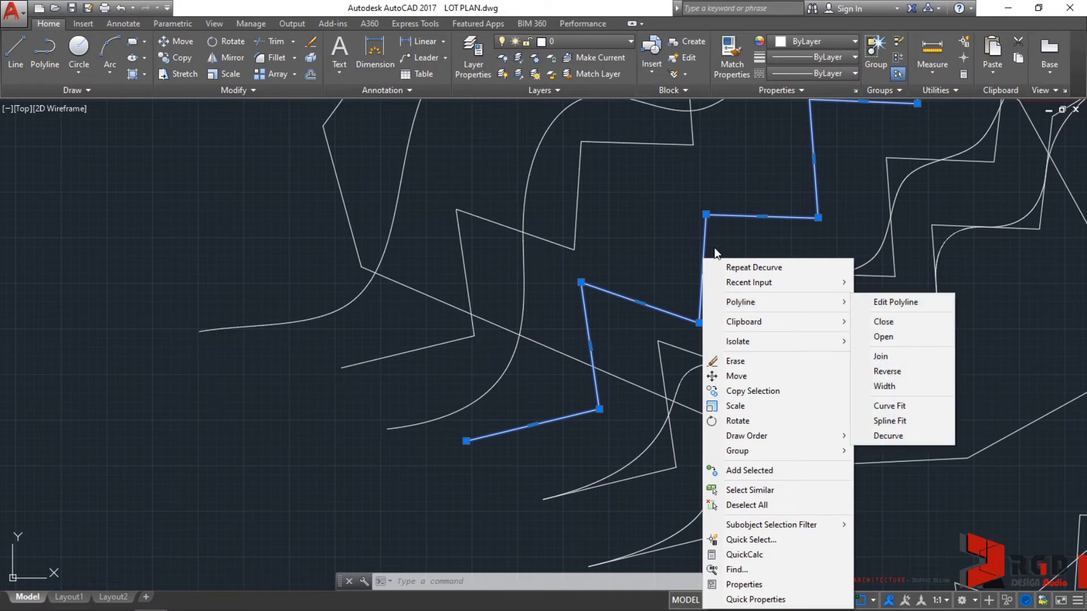
mouse_move(889, 421)
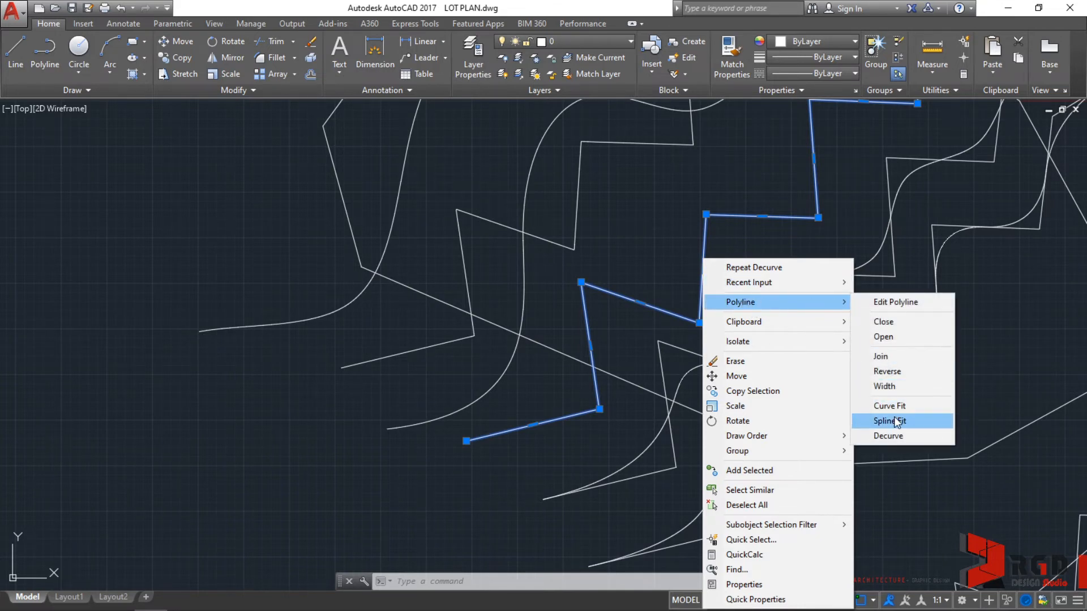
click(890, 421)
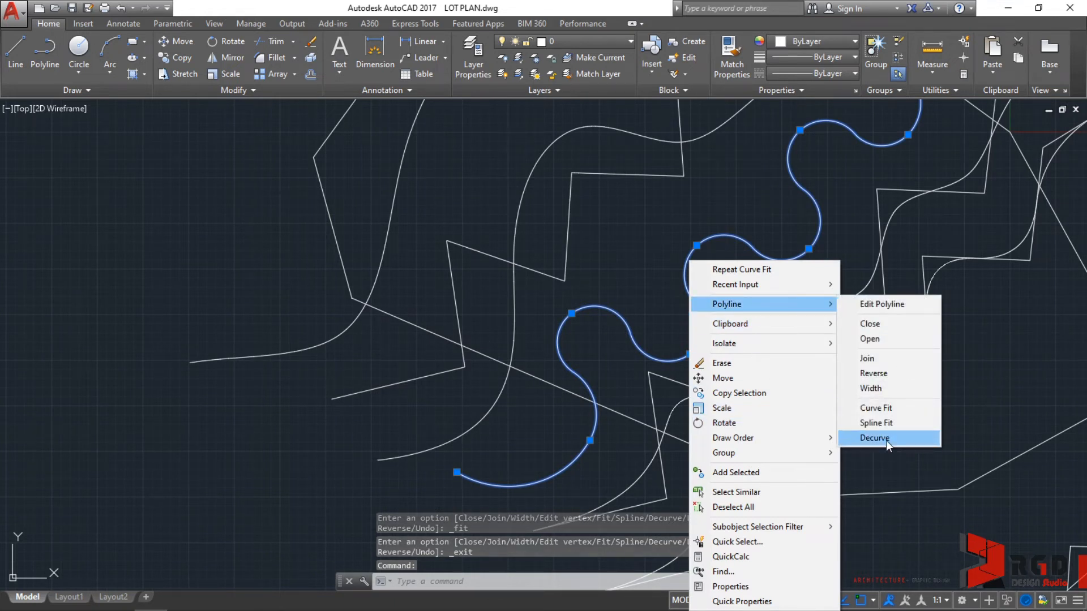
click(874, 437)
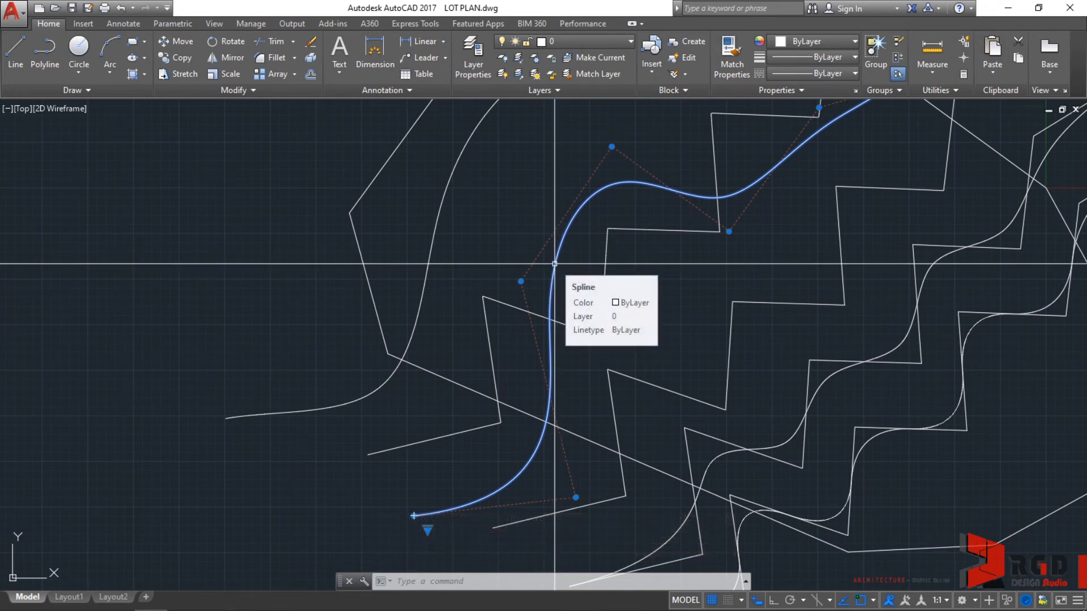
right_click(555, 267)
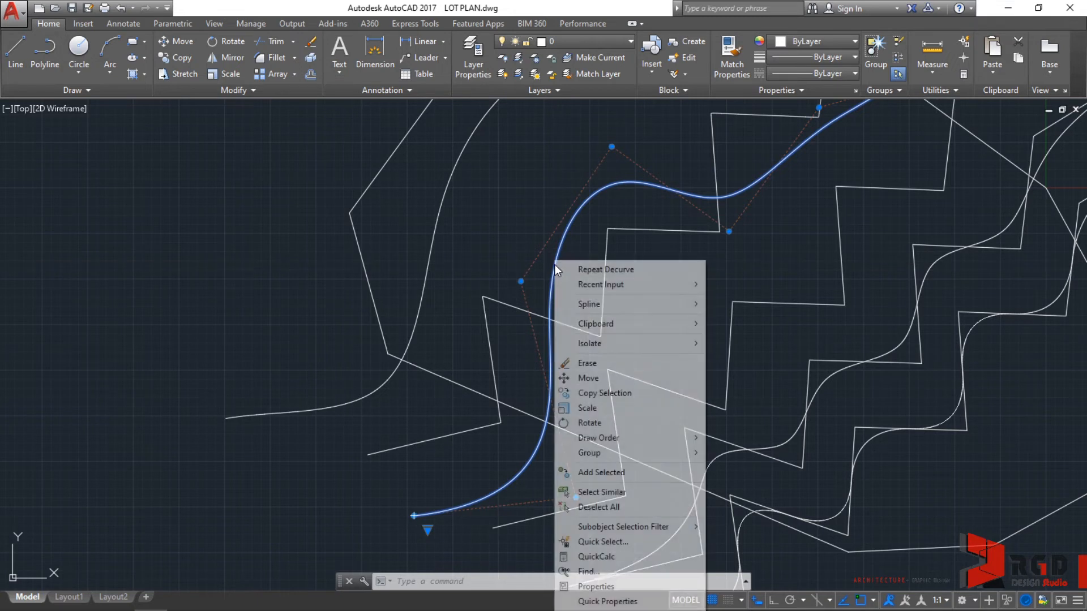
mouse_move(588, 304)
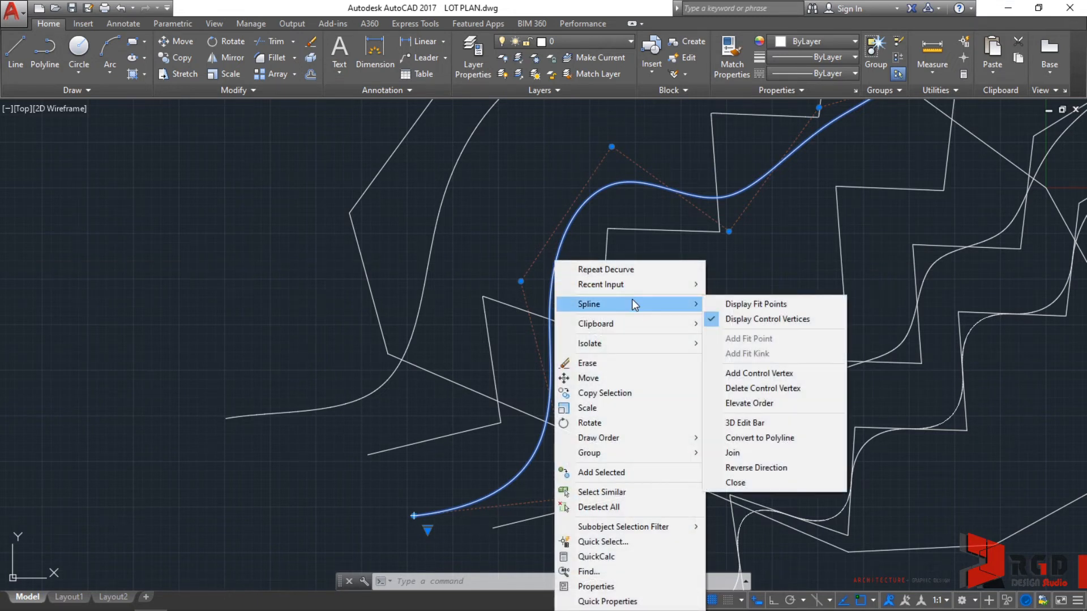
mouse_move(762, 422)
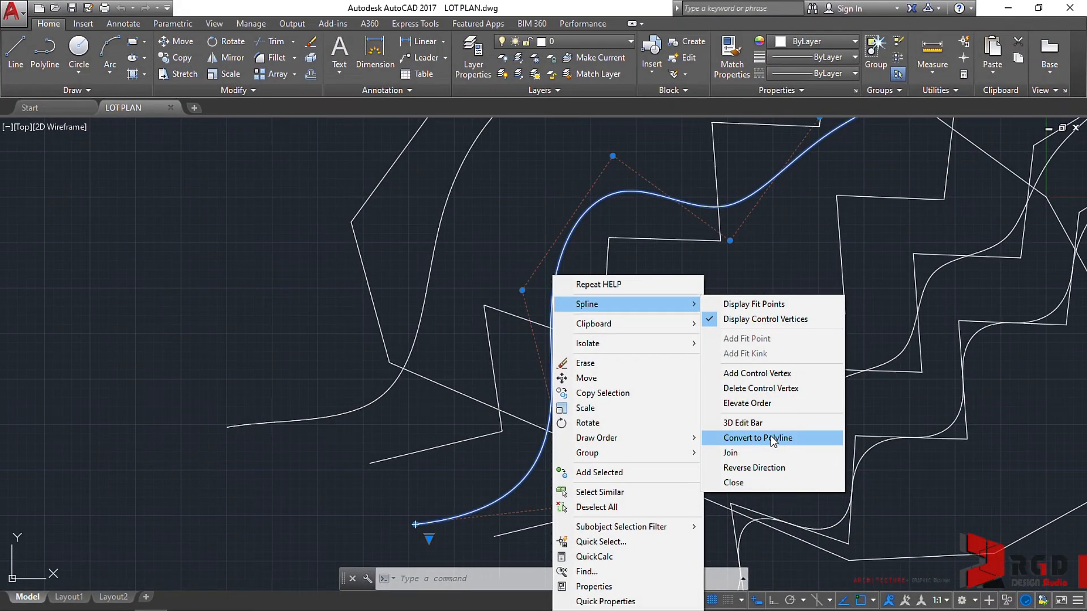
click(758, 437)
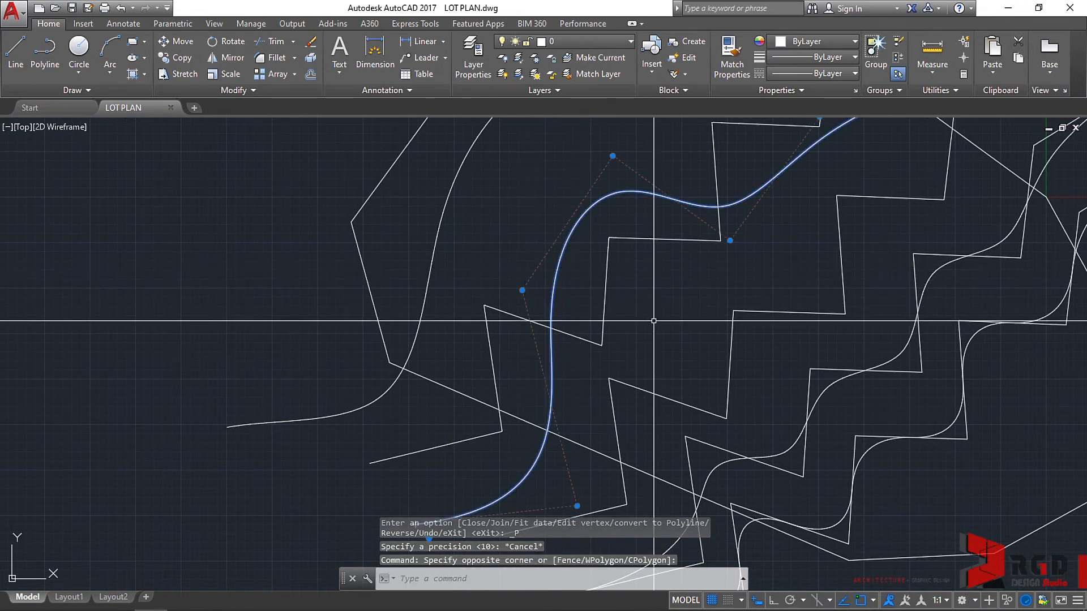
Step: Copy the curving spline (CO) to a spot slightly above and left of the original
text(CO)
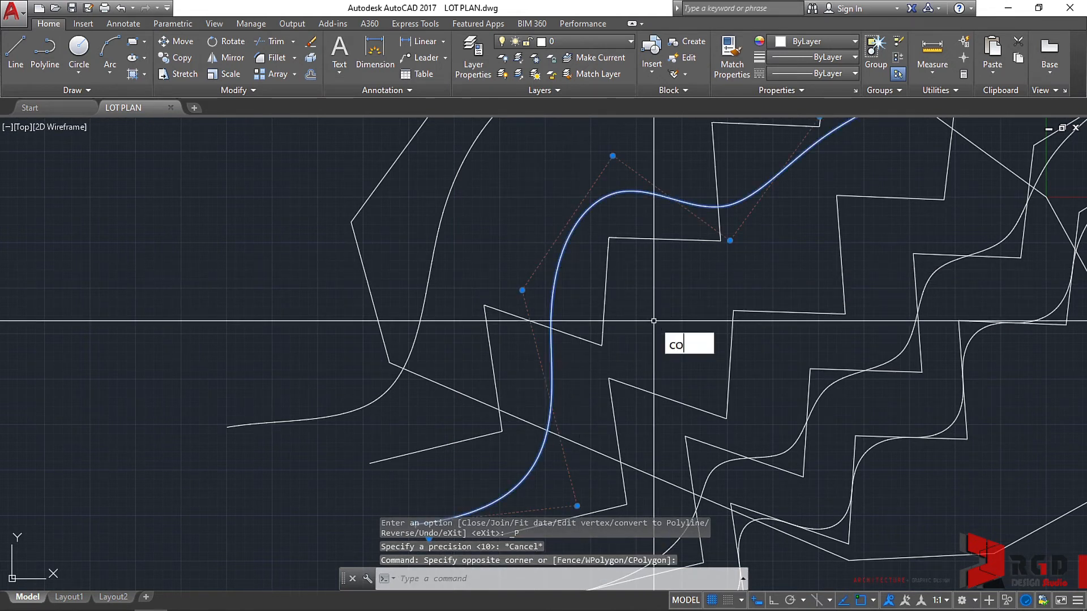
key(enter)
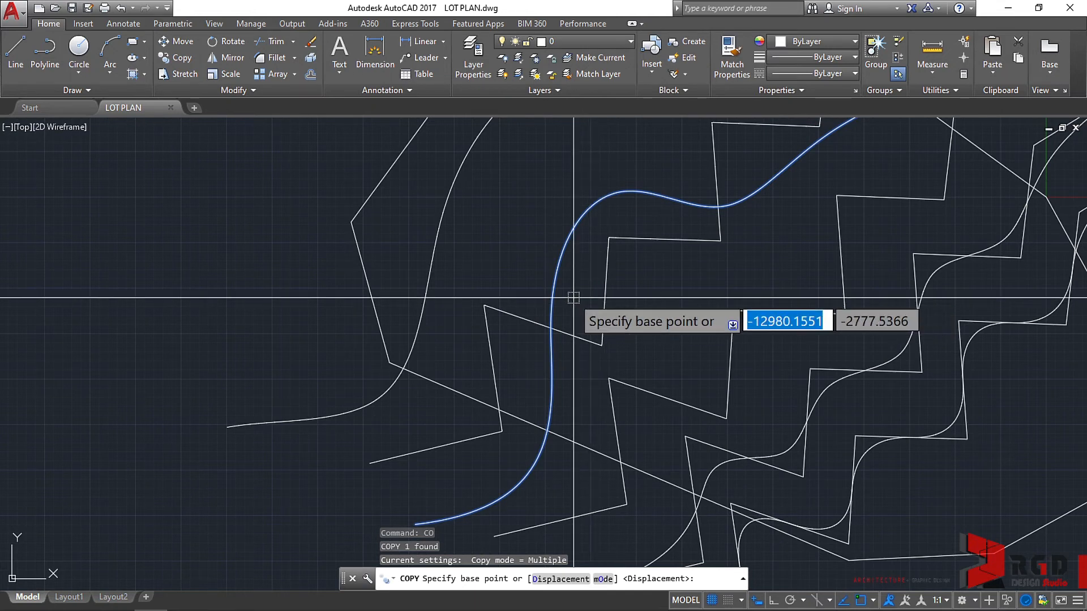
click(573, 297)
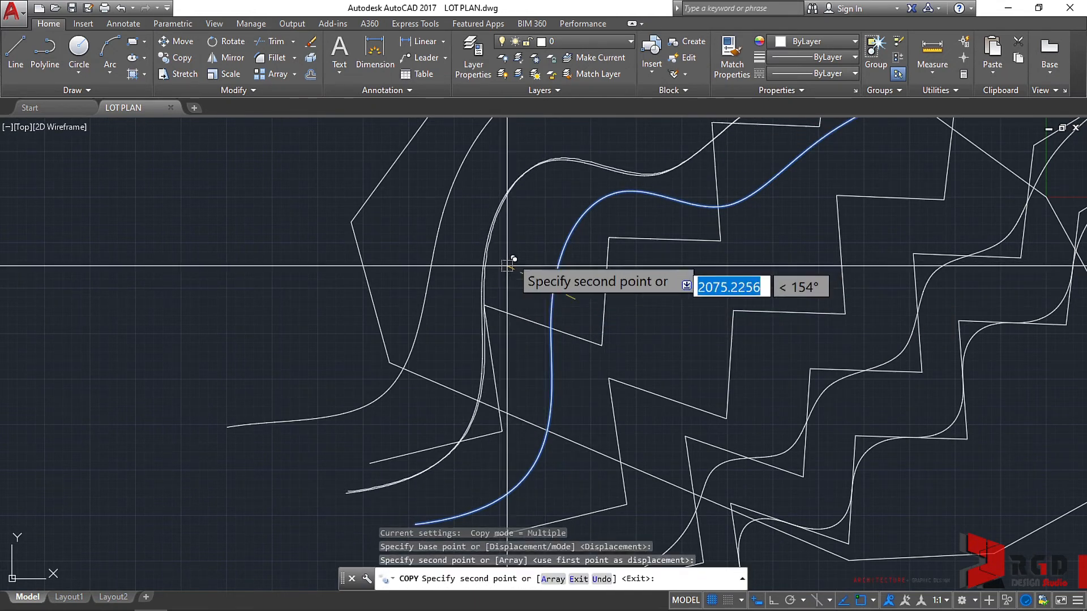
key(Escape)
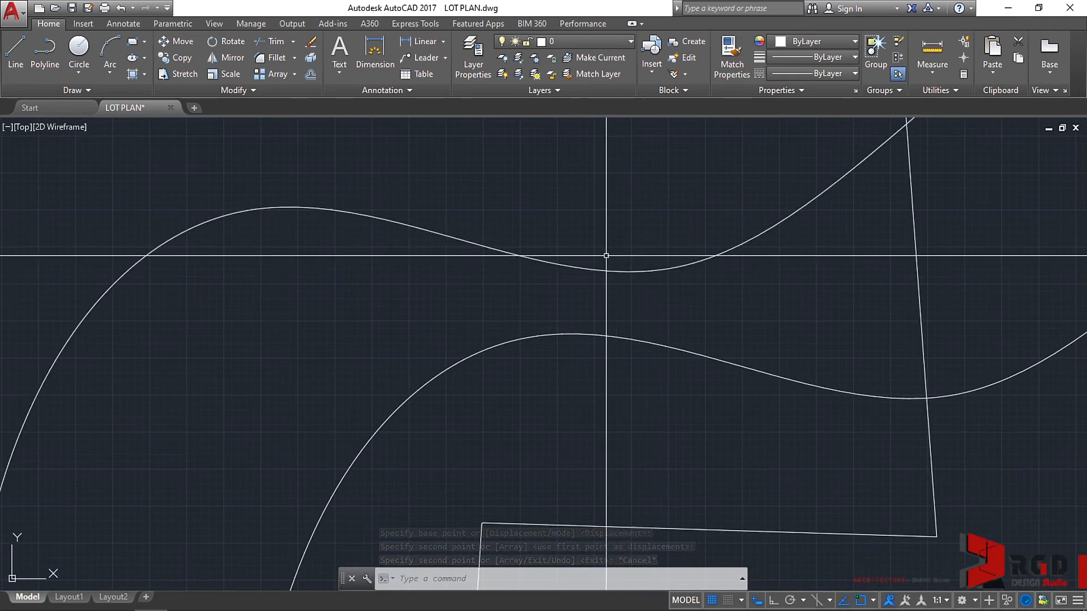
Step: Convert the upper spline to a polyline with precision 0, giving many short straight segments
click(690, 409)
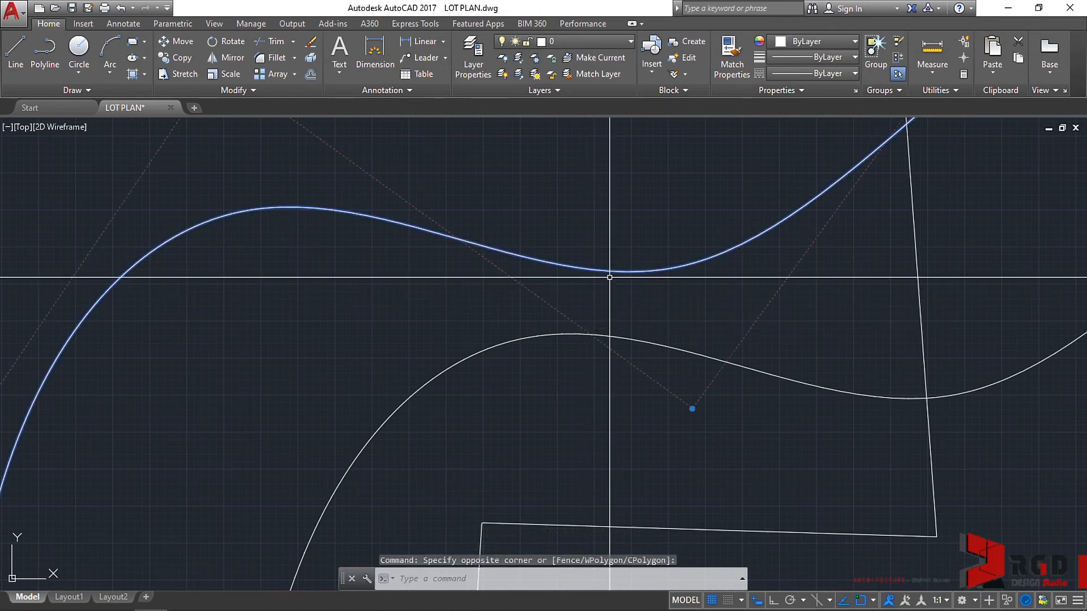
right_click(691, 409)
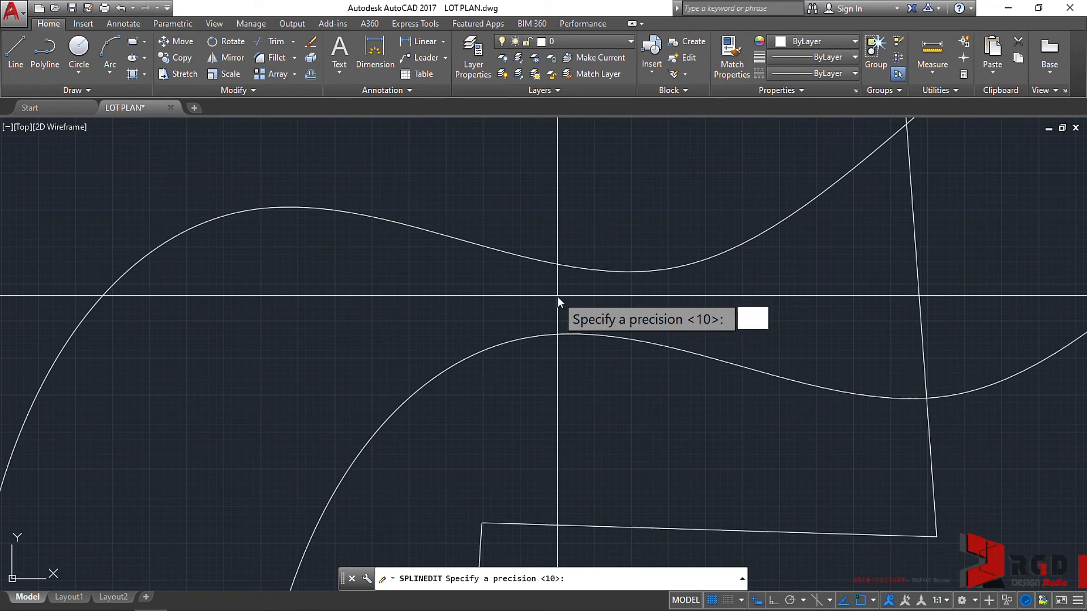
text(0)
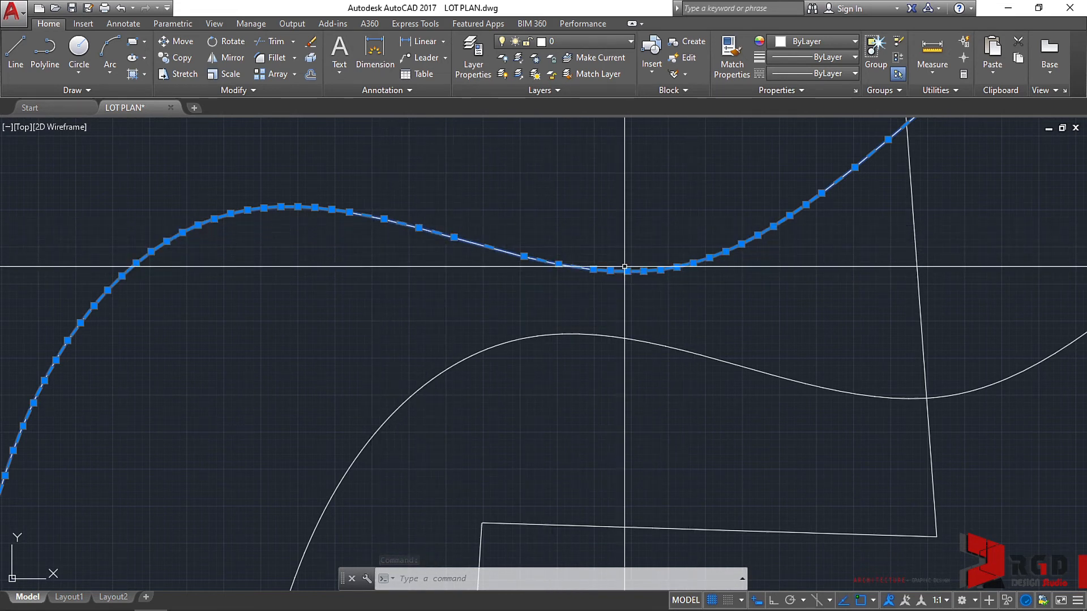
key(Escape)
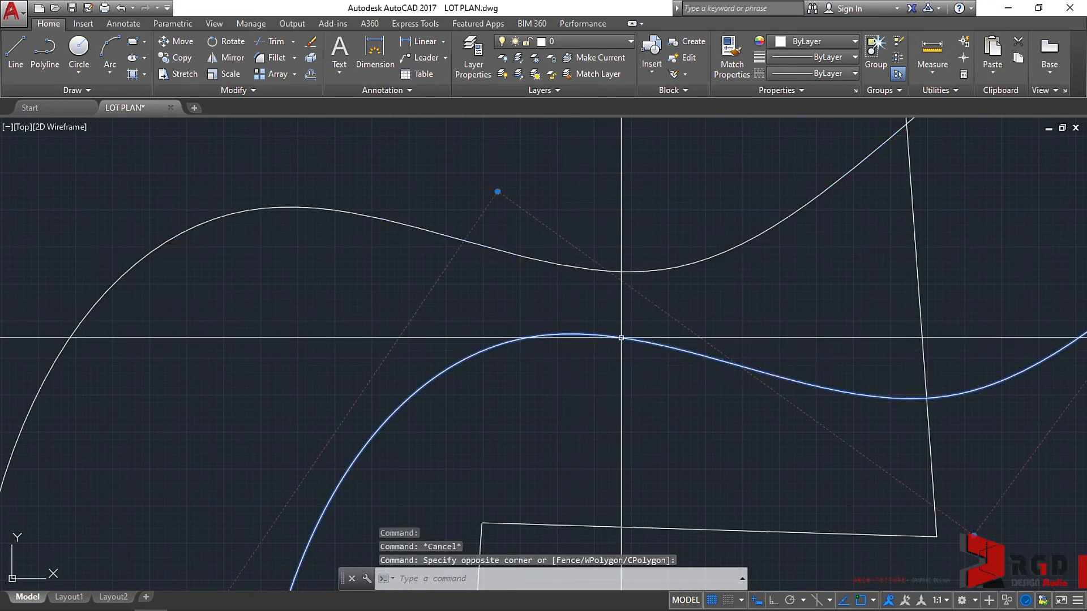
Step: Convert the lower spline to a polyline, trying precision 99, declining the warning, then using 10
right_click(589, 332)
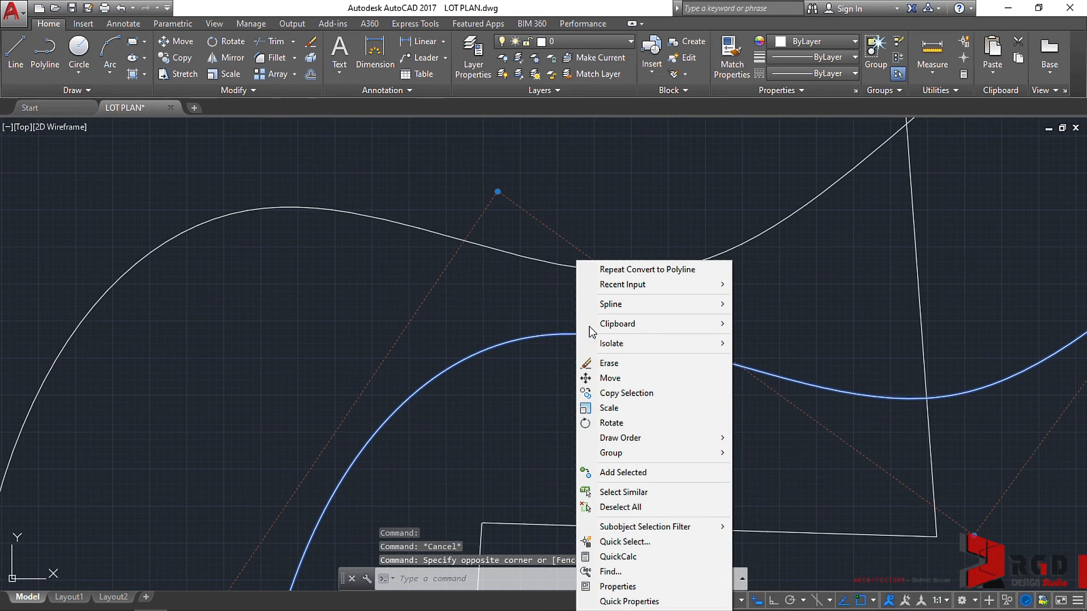
mouse_move(610, 303)
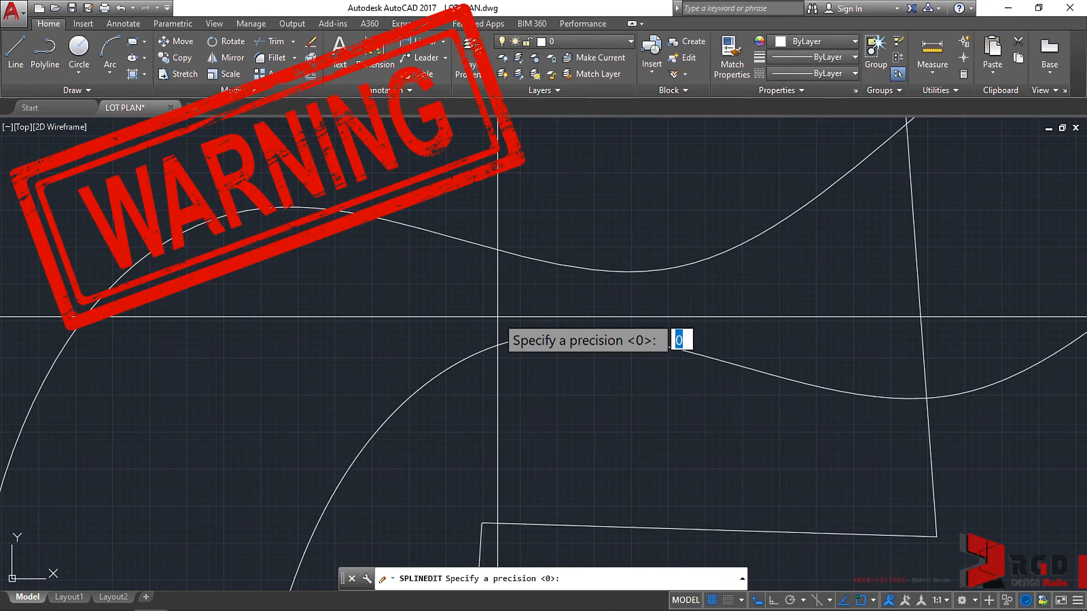
text(99)
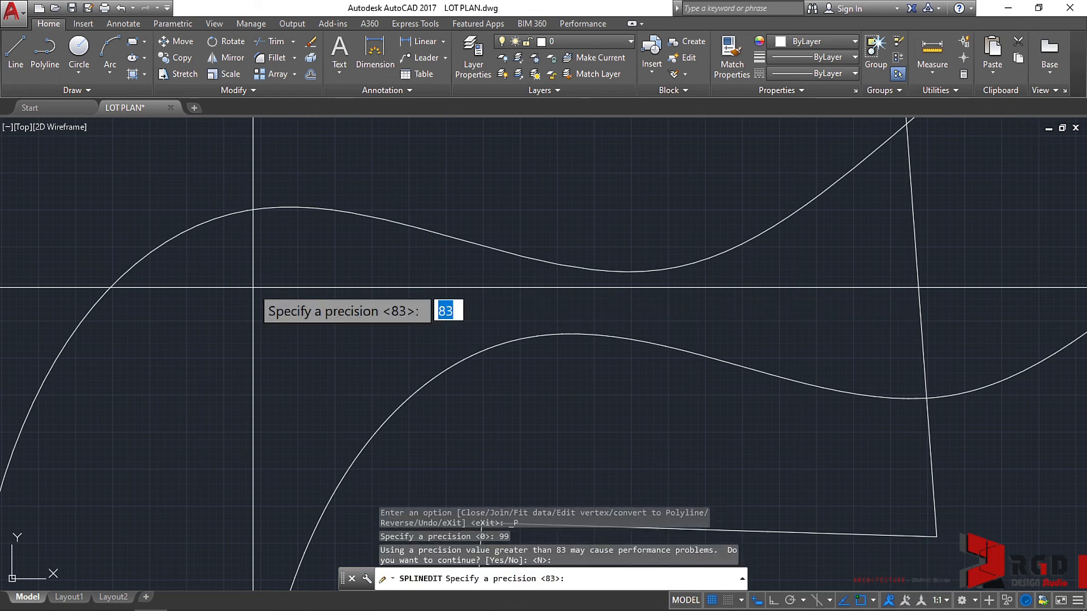
text(10)
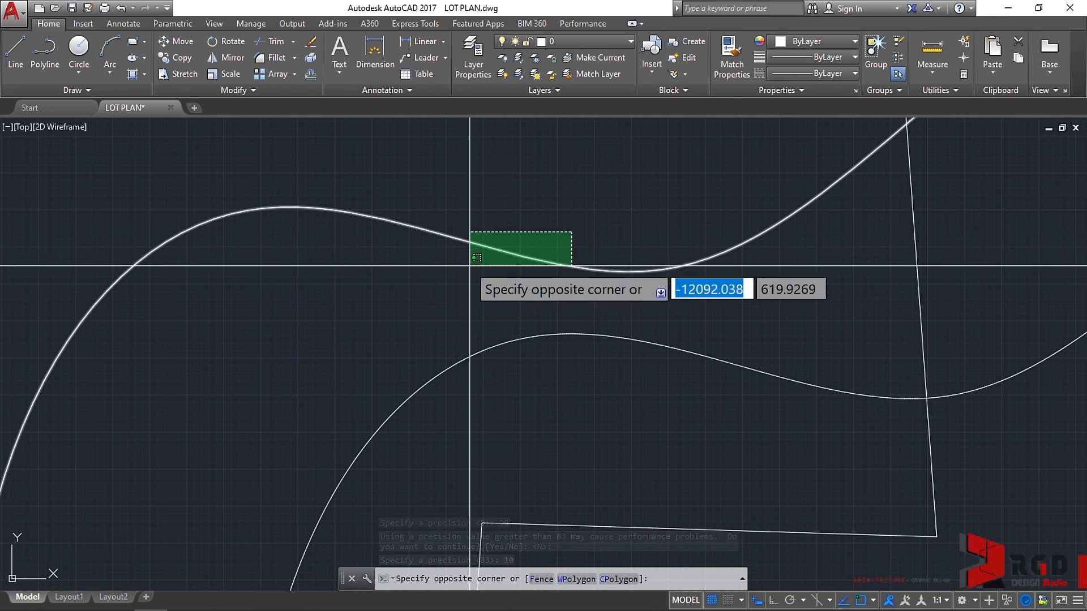
Step: Select the upper then the lower converted polyline to display and compare their vertex grips
click(532, 288)
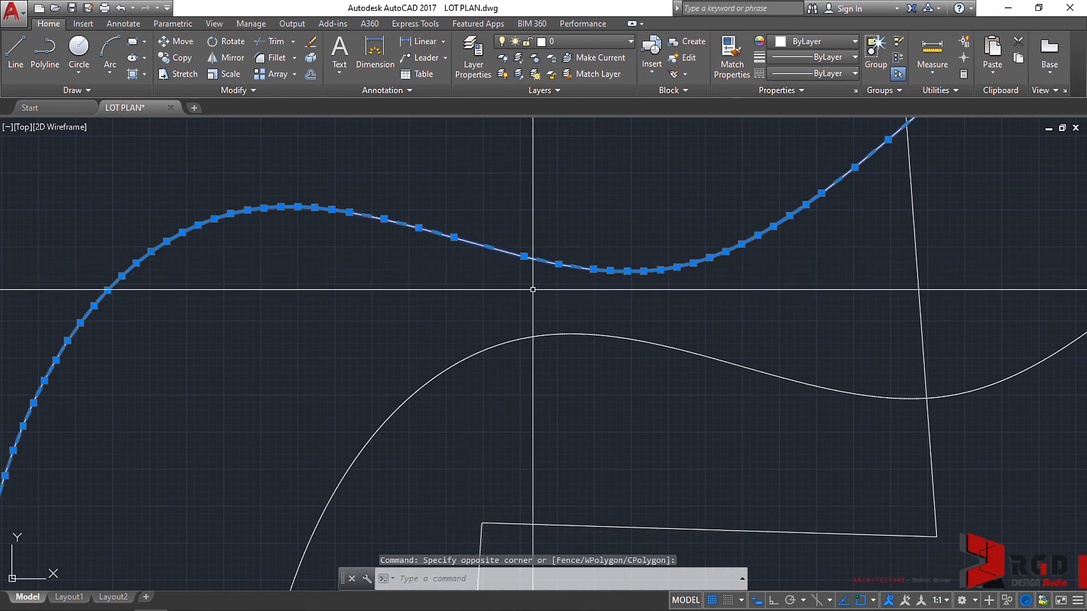
mouse_move(654, 299)
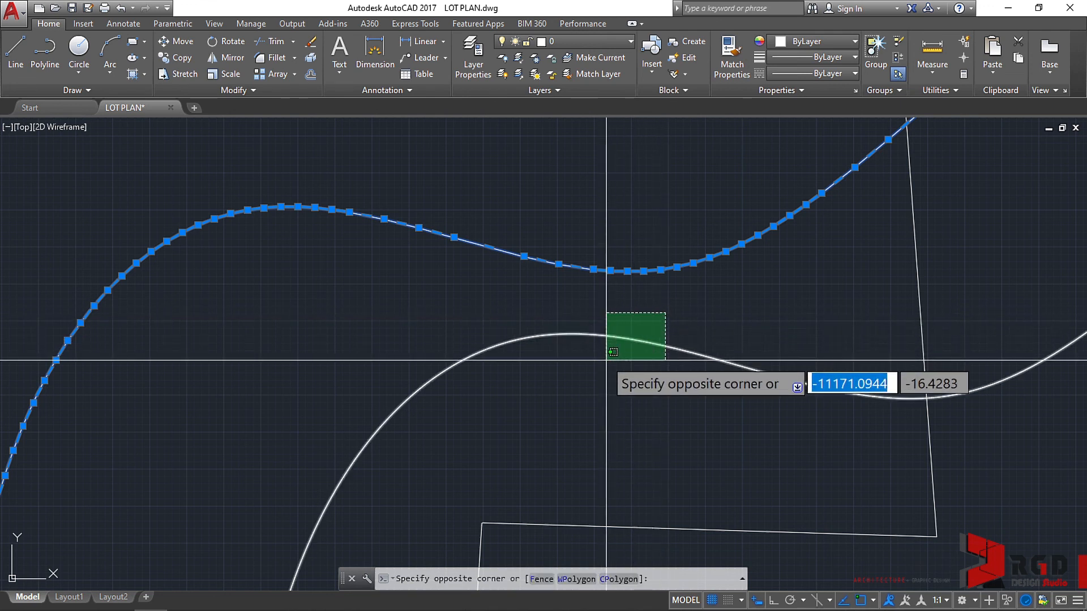
click(606, 360)
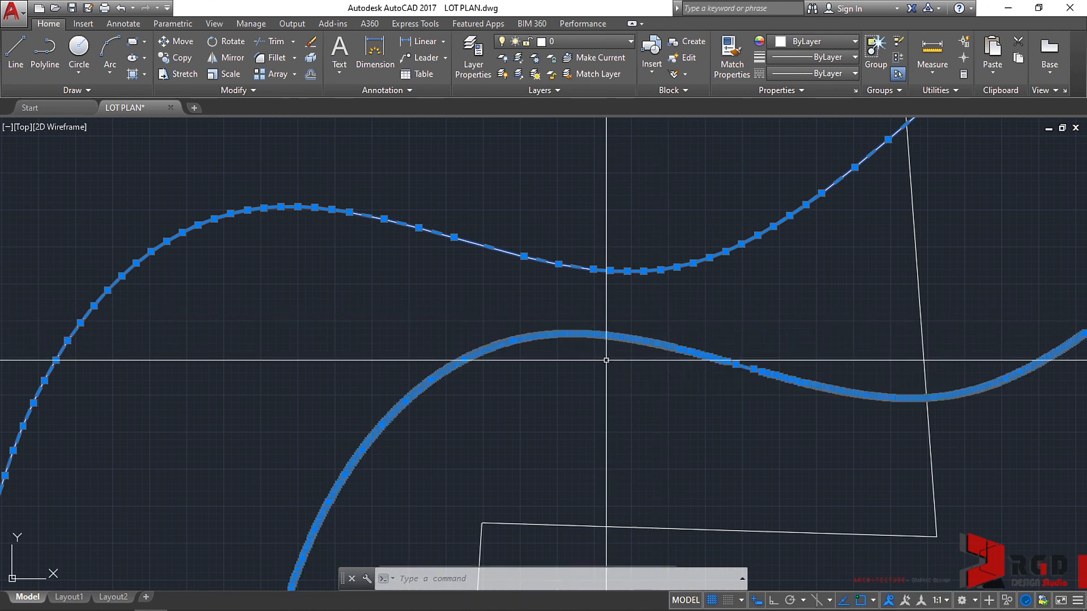